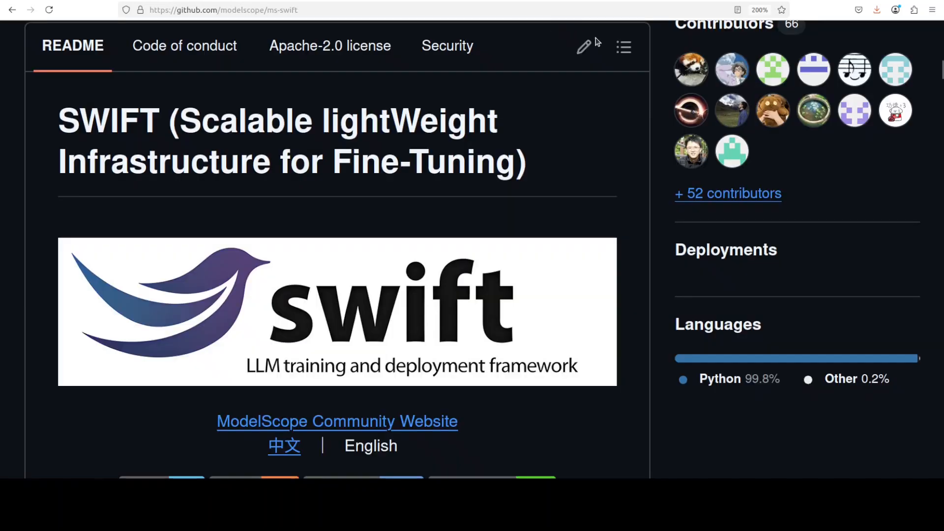
mouse_move(590, 158)
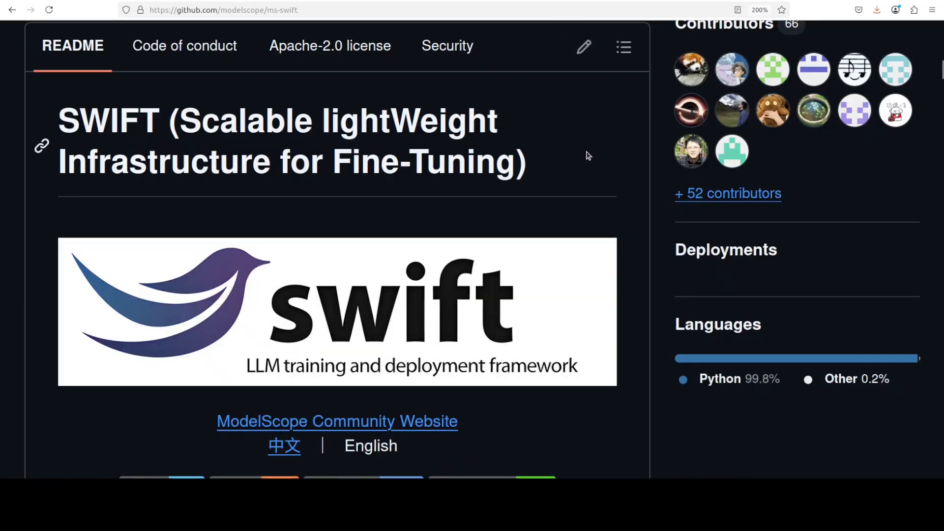
mouse_move(577, 131)
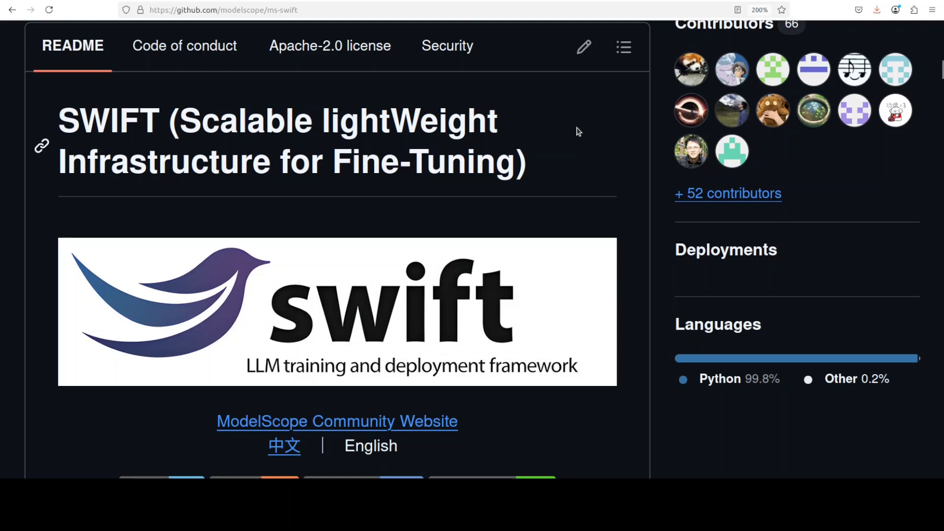
mouse_move(860, 207)
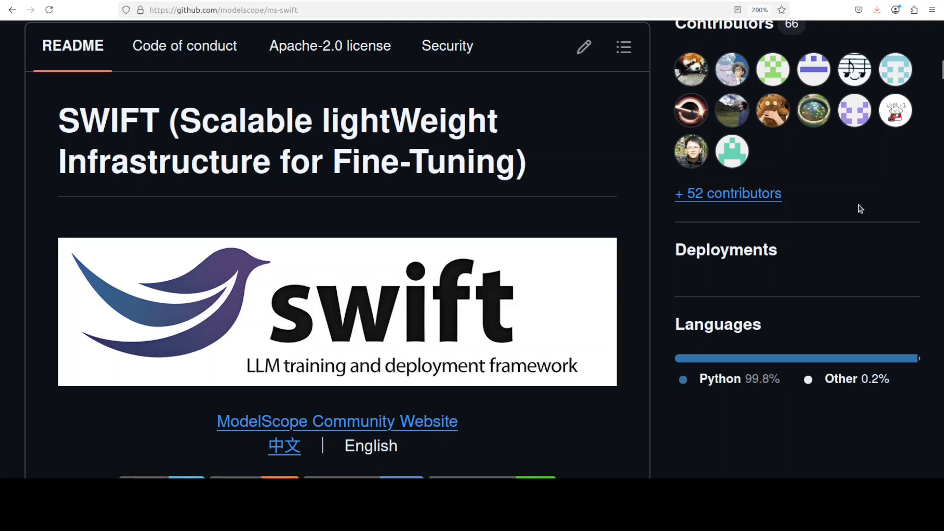
mouse_move(858, 201)
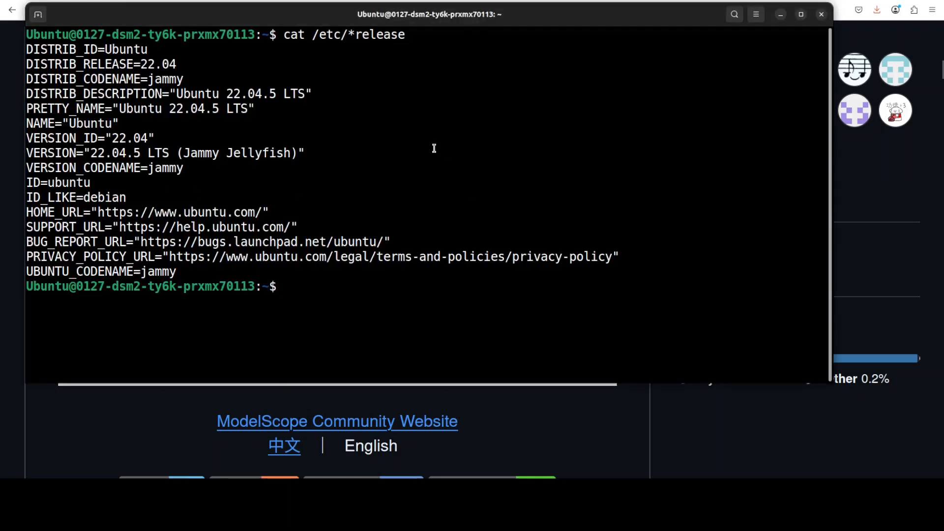
Clear the screen and enter the command to create and activate the Python 3.11 'ai' environment.
text(clear)
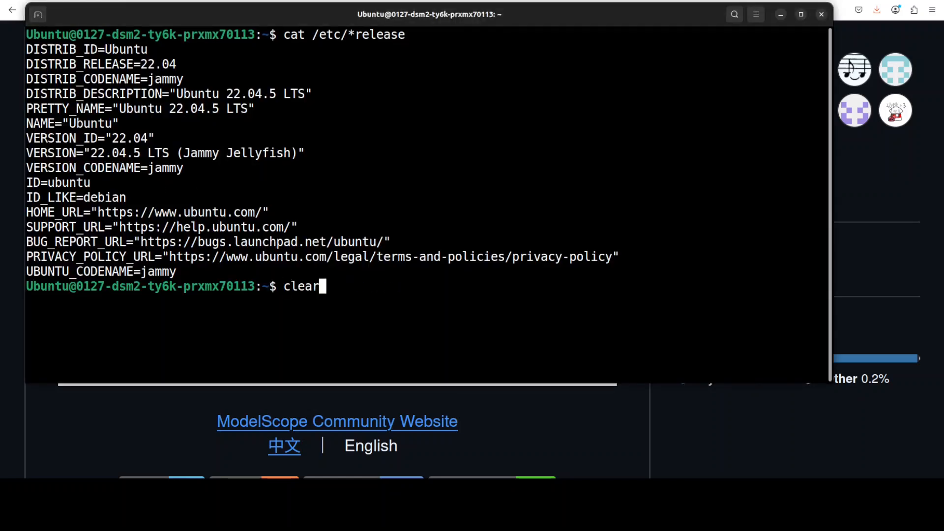
text(nvidia-smi)
key(Return)
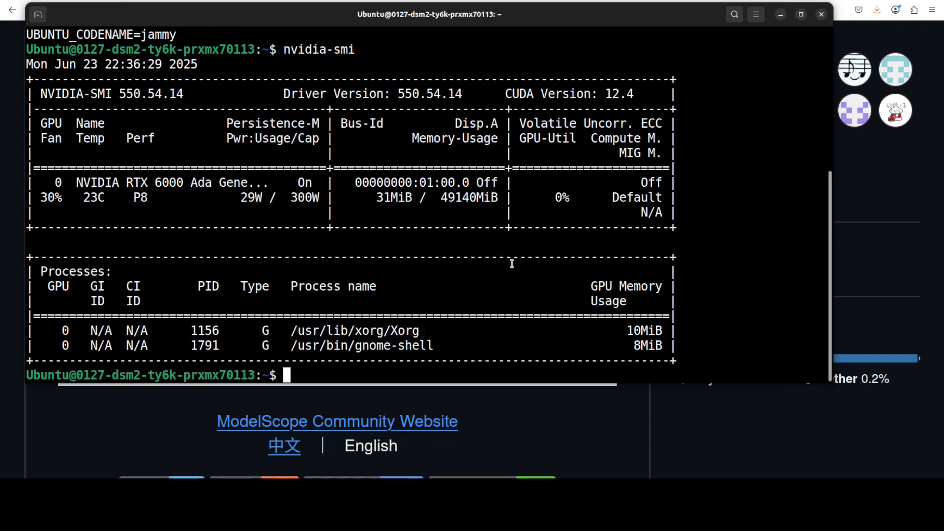
text(conda create -n ai python=3.11 -y && conda activate ai)
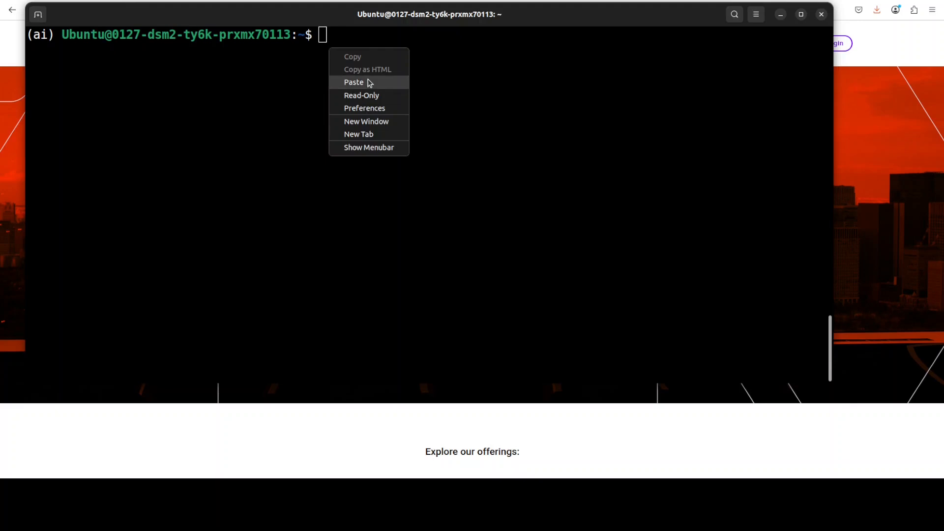
Paste and run 'pip install ms-swift -U' to install the latest ms-swift.
click(354, 82)
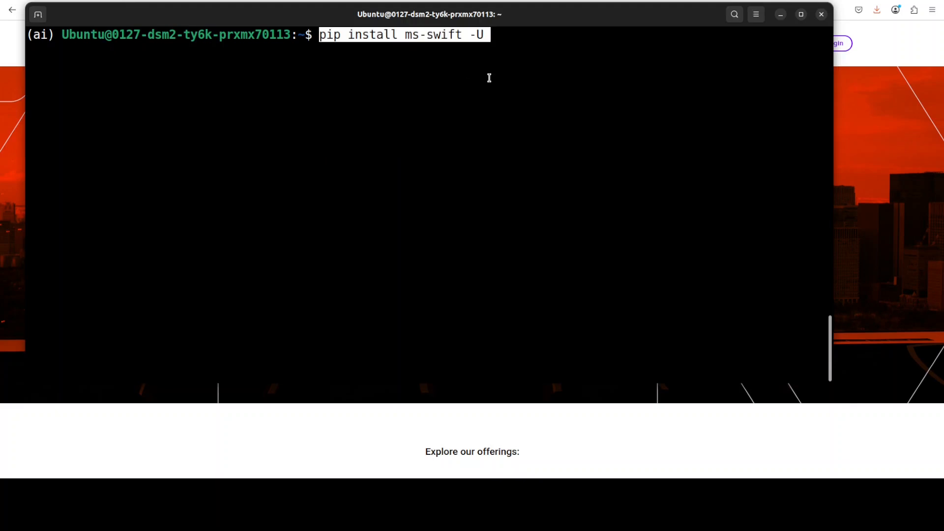
key(Return)
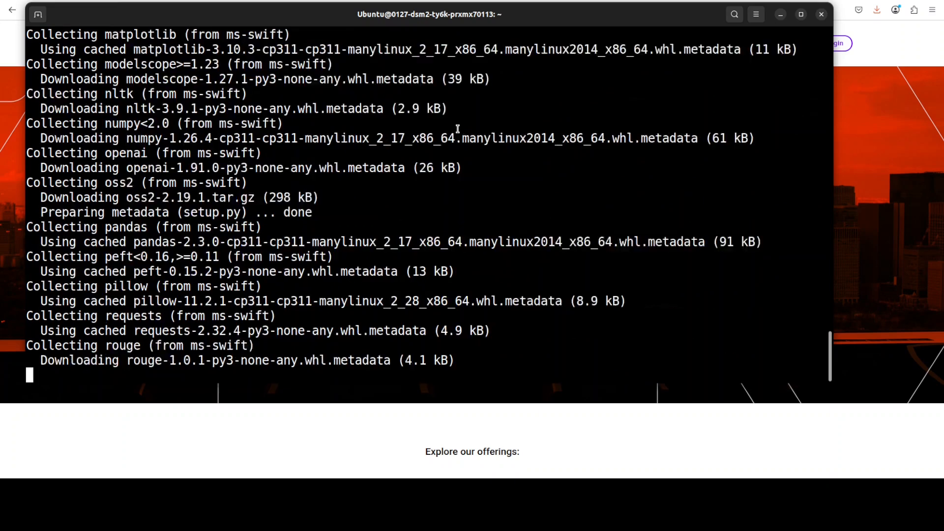
scroll(down, 3)
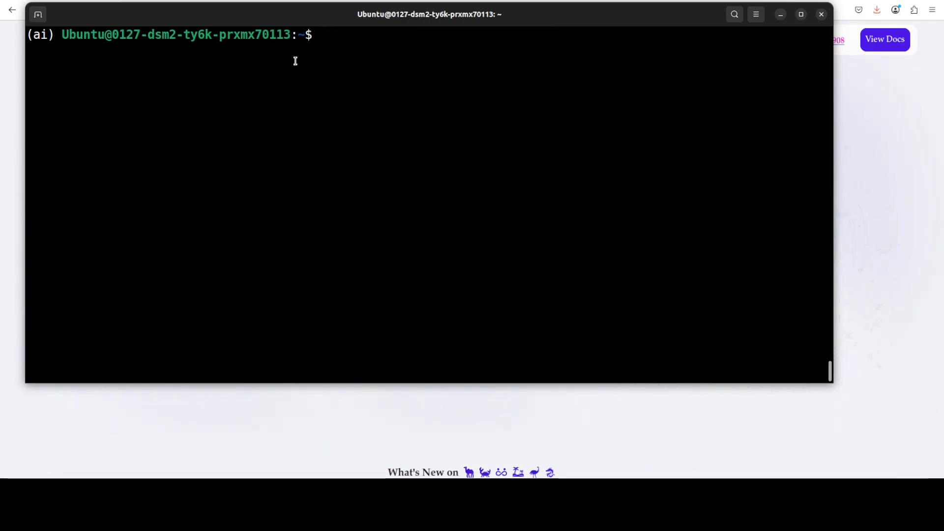
Paste the multi-line swift sft LoRA command ending with output_dir output at the prompt.
right_click(295, 60)
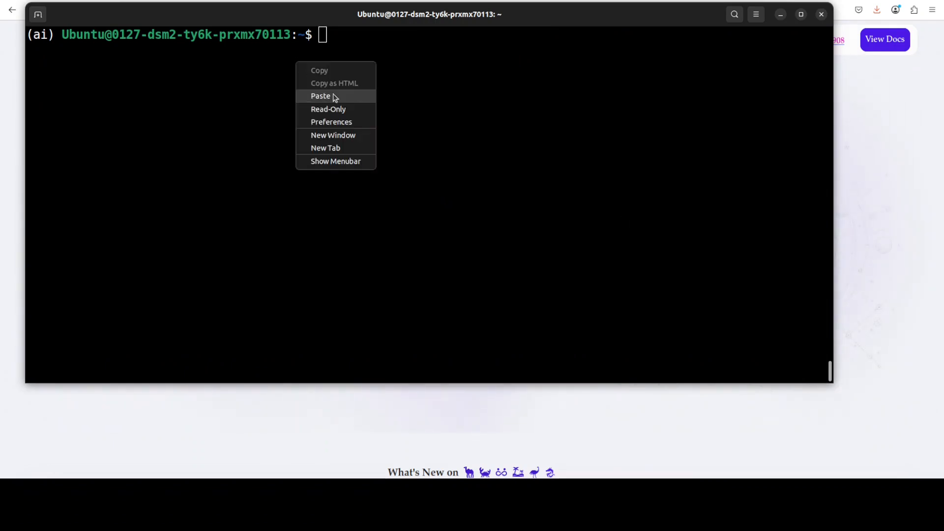
click(320, 96)
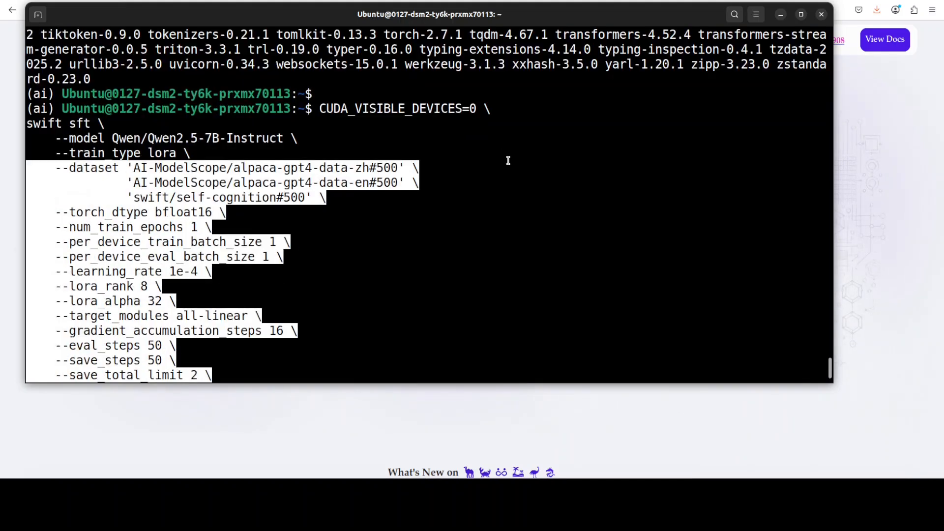
mouse_move(485, 132)
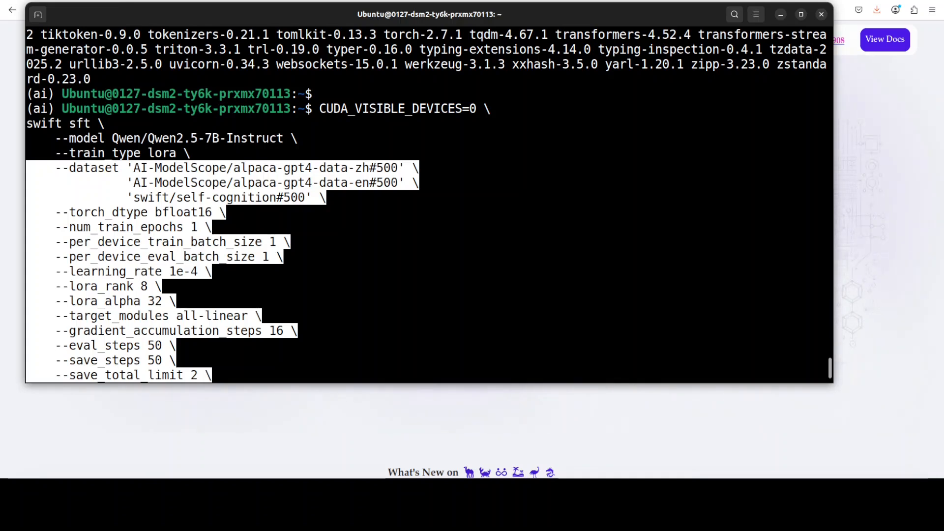
scroll(down, 3)
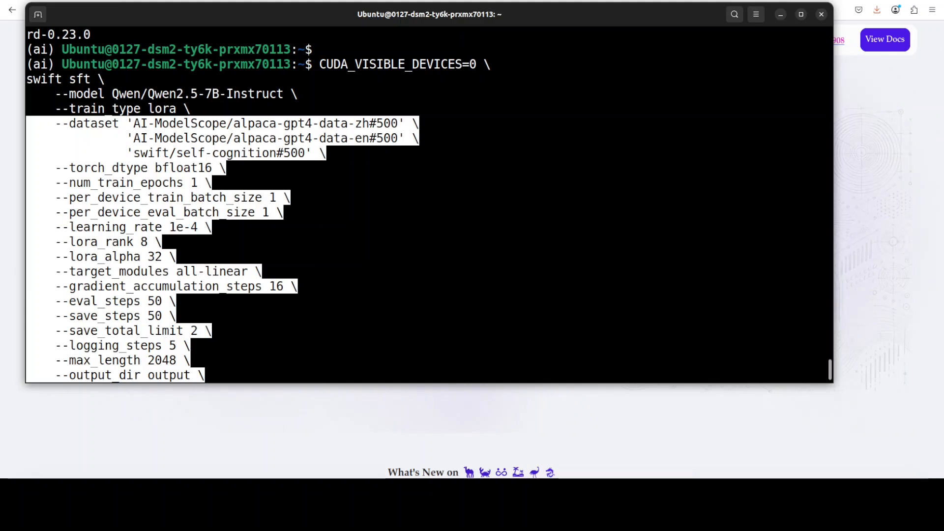
mouse_move(425, 211)
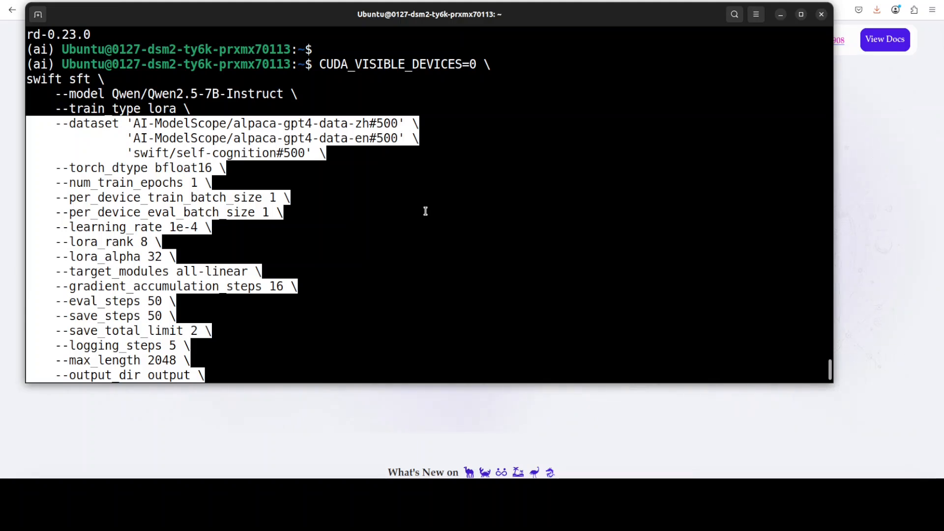
mouse_move(352, 208)
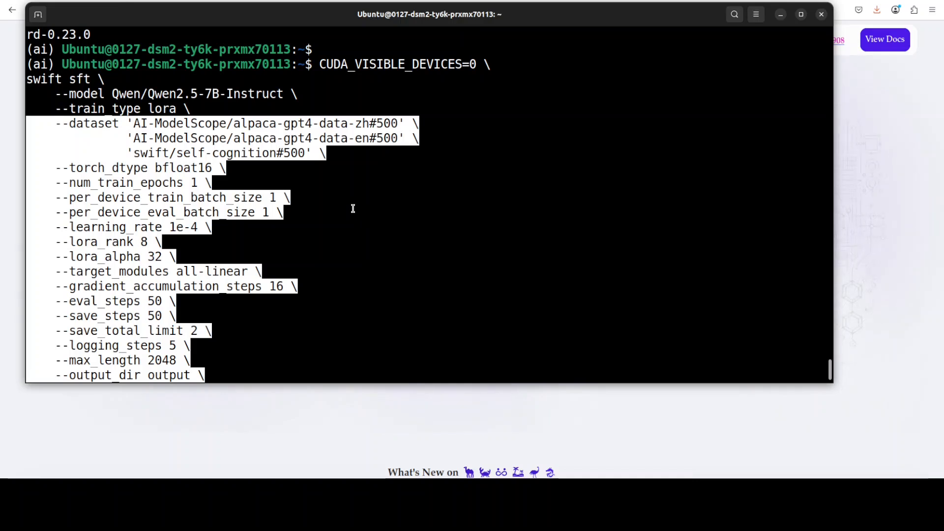
mouse_move(230, 182)
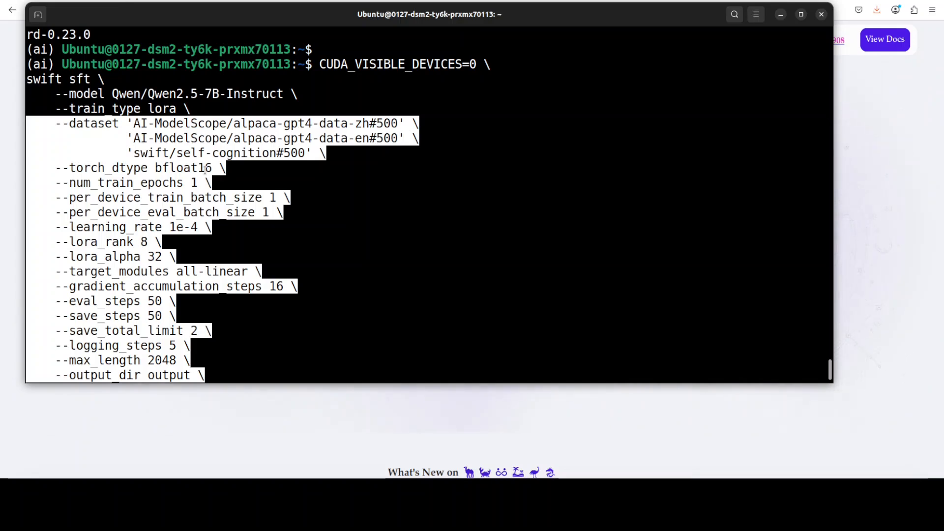
mouse_move(274, 175)
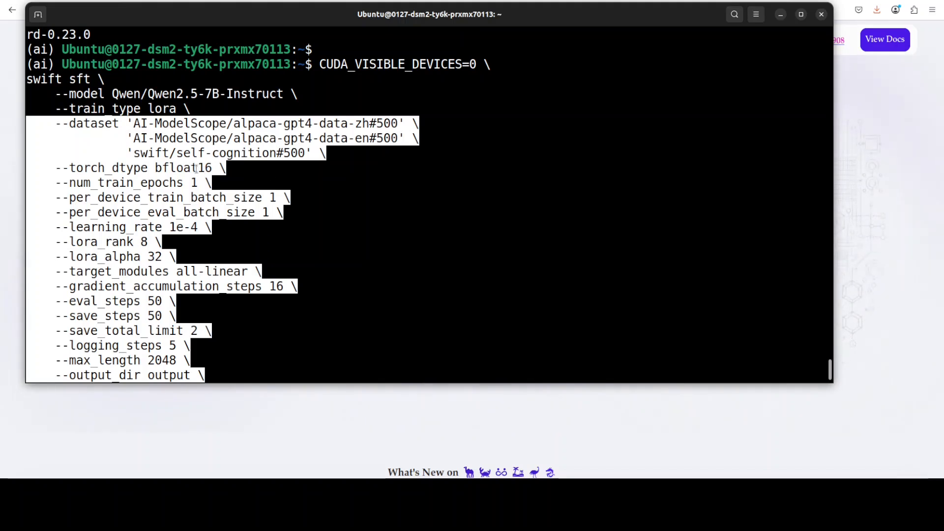
scroll(down, 3)
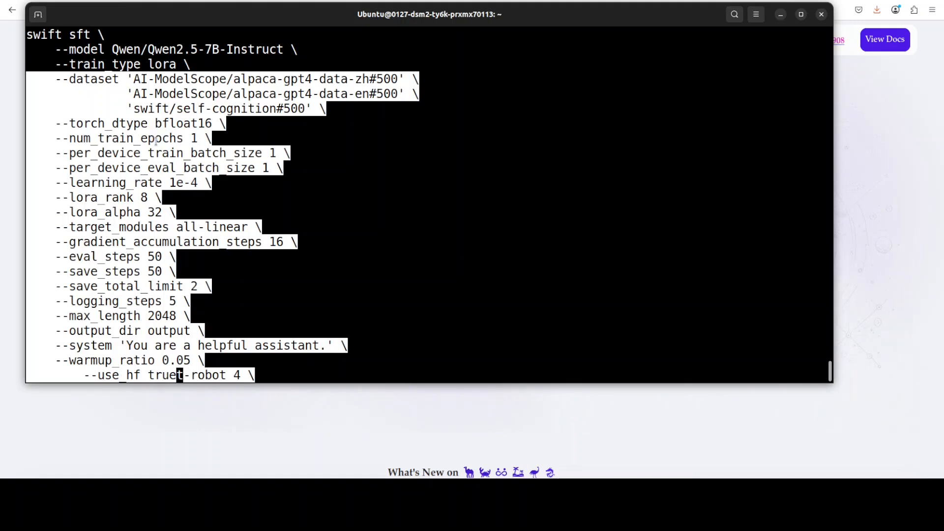
mouse_move(415, 211)
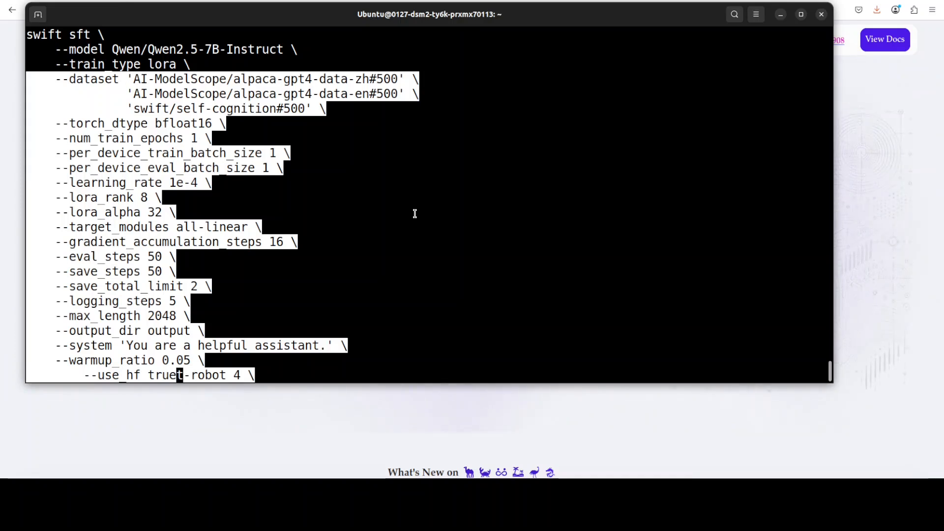
mouse_move(402, 236)
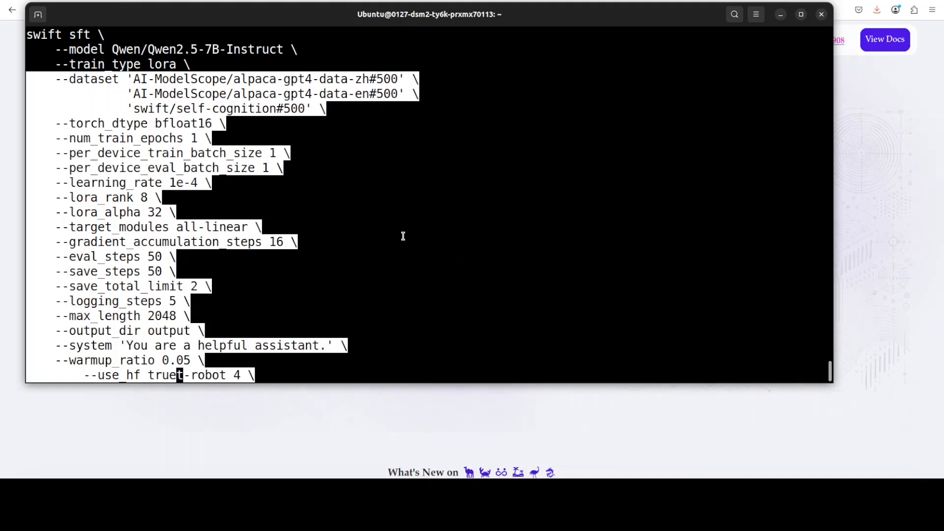
mouse_move(410, 247)
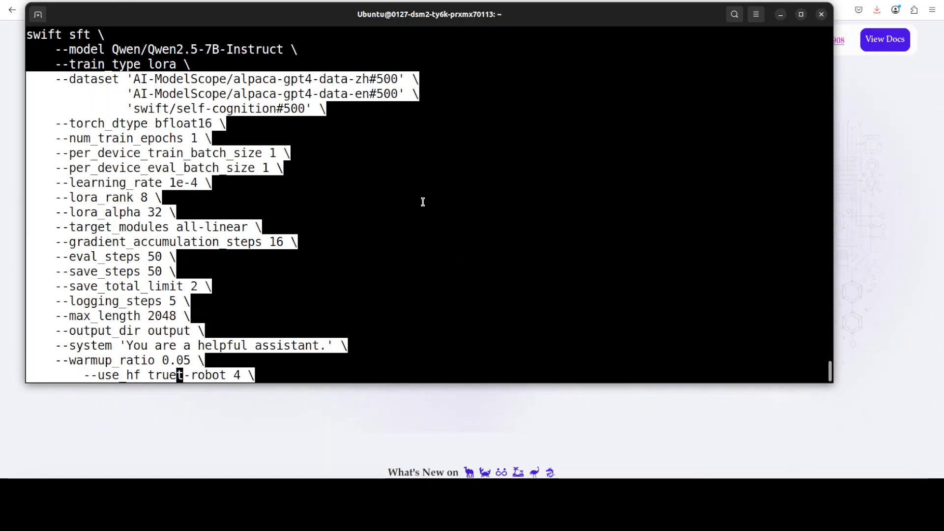
mouse_move(428, 261)
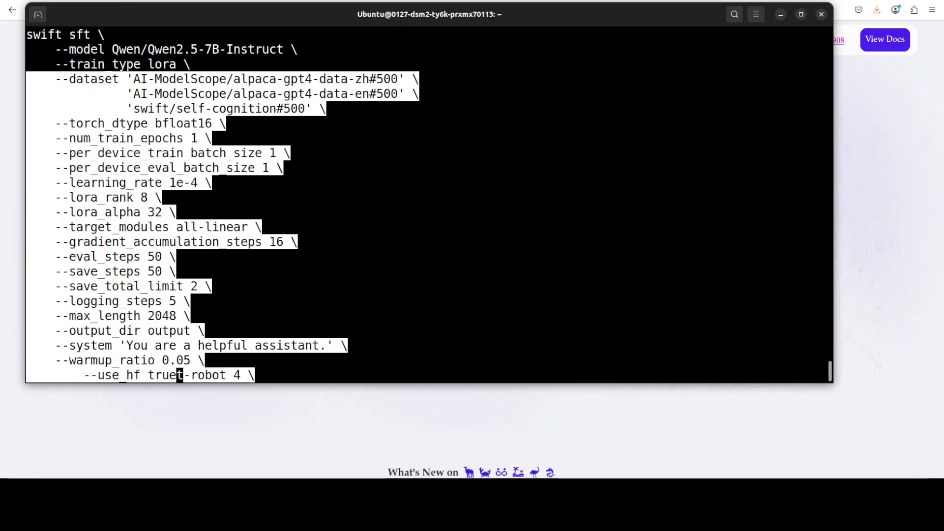
mouse_move(438, 221)
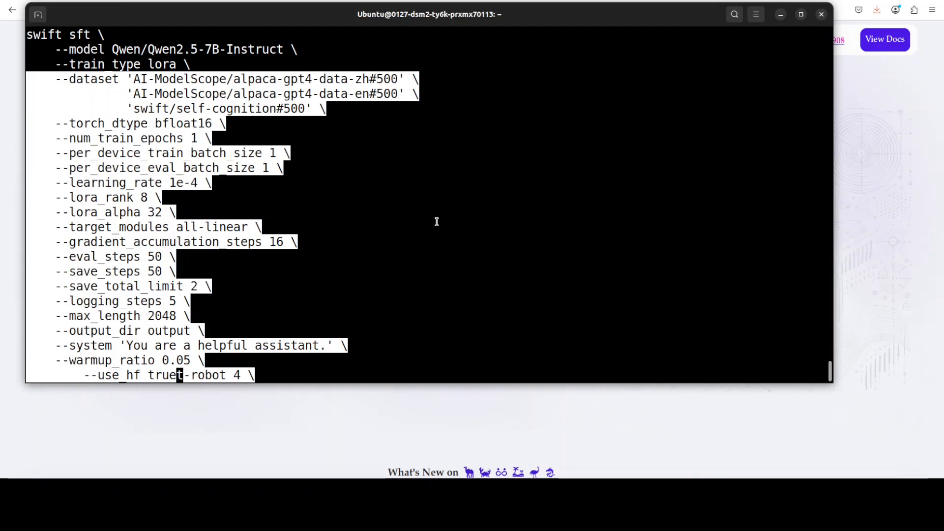
mouse_move(274, 370)
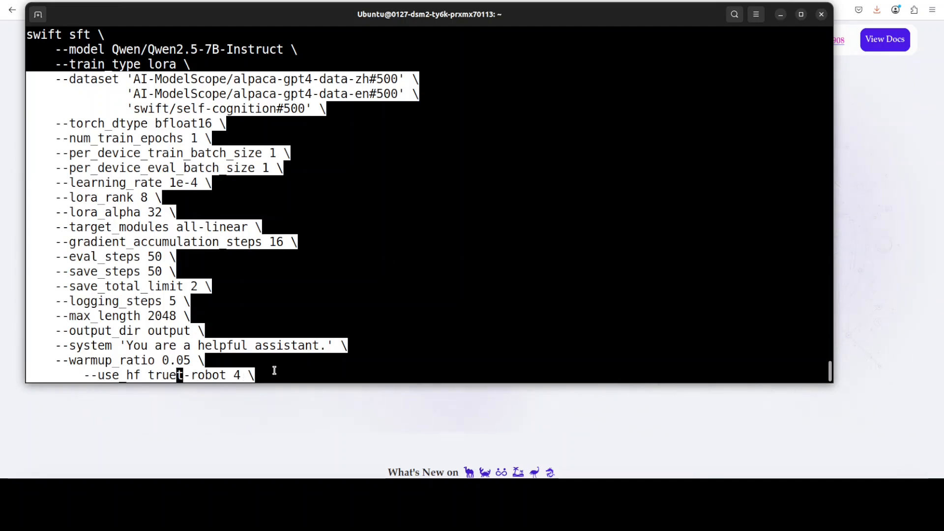
mouse_move(443, 325)
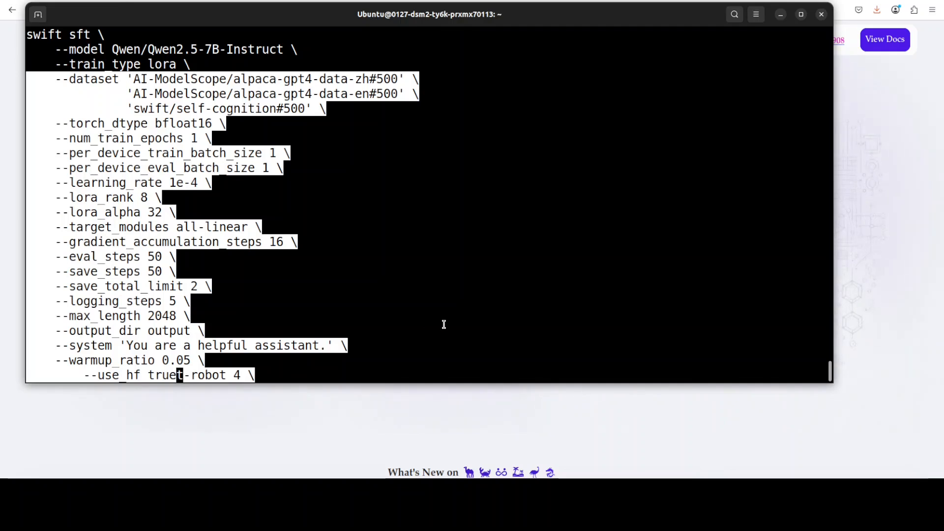
mouse_move(252, 369)
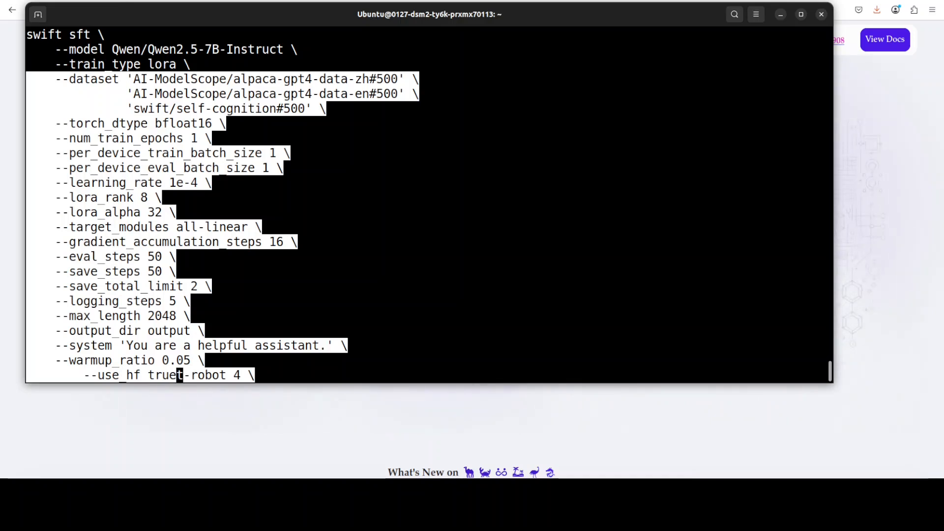
Run the swift sft command to start LoRA training of Qwen2.5-7B-Instruct.
key(Return)
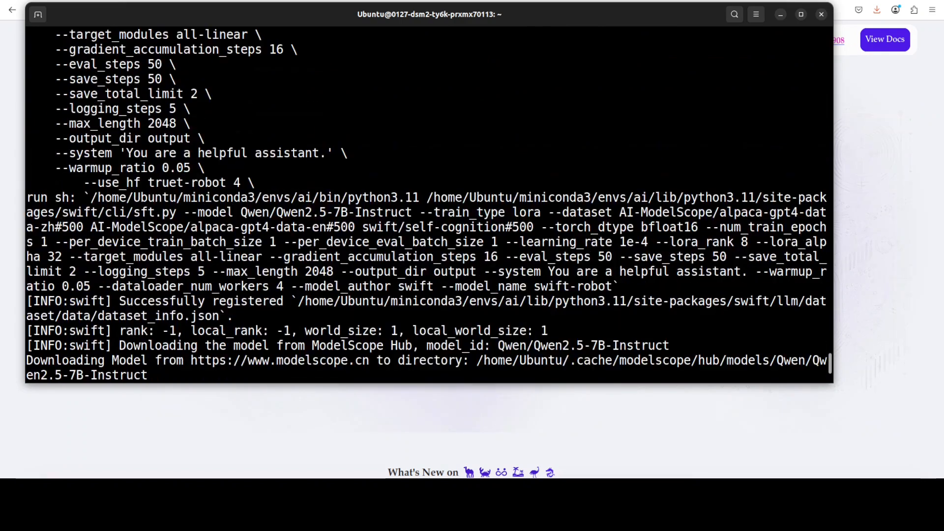
Scroll through the training log as the 94-step run gets underway.
scroll(down, 3)
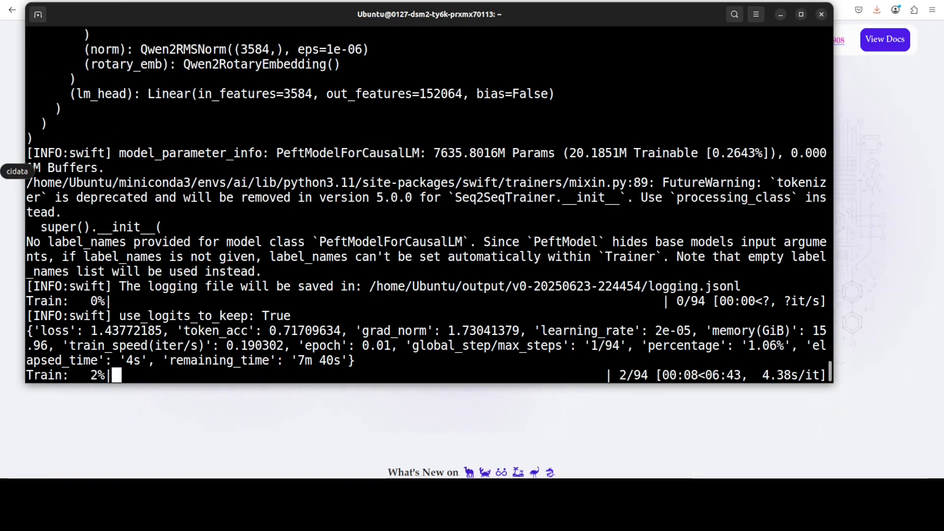
scroll(up, 3)
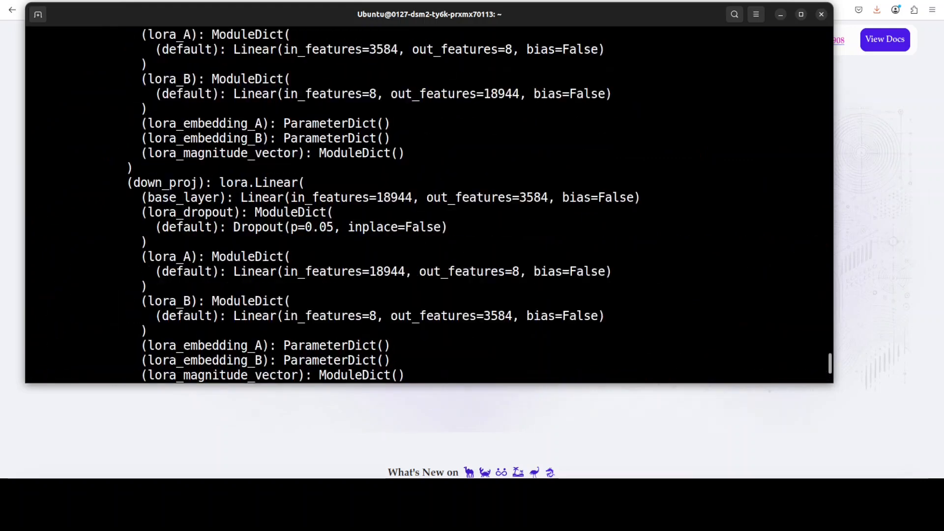
scroll(up, 3)
text(nvidia-smi)
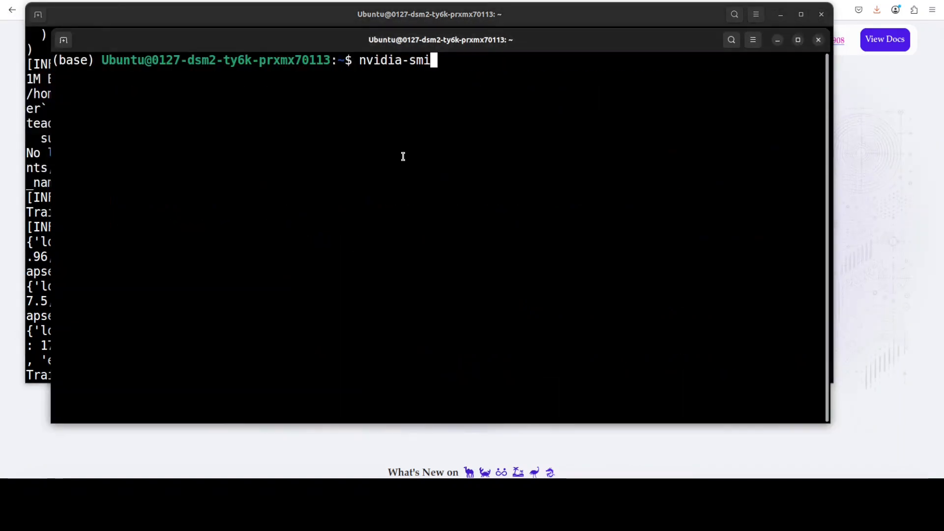
Run nvidia-smi in the second terminal to check GPU usage.
key(Return)
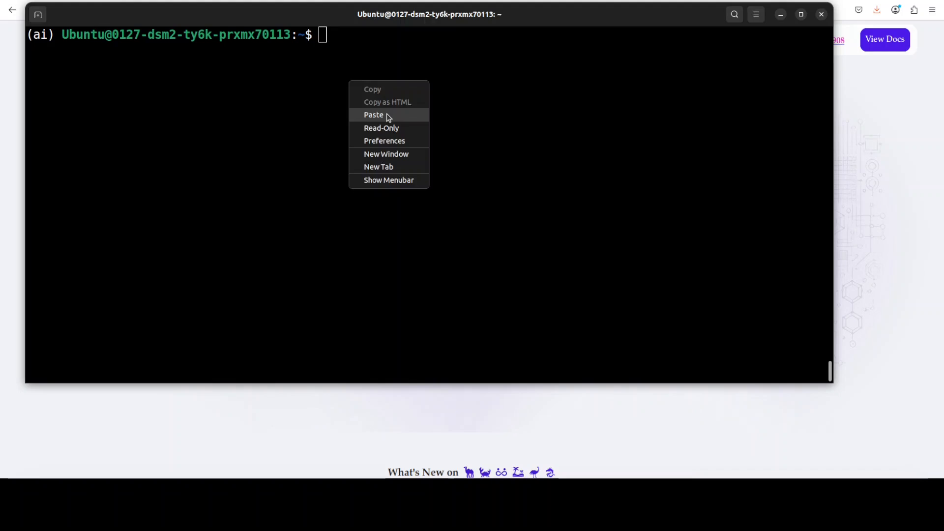
Paste and run swift infer with the checkpoint-94 adapter until the chat prompt appears.
click(373, 115)
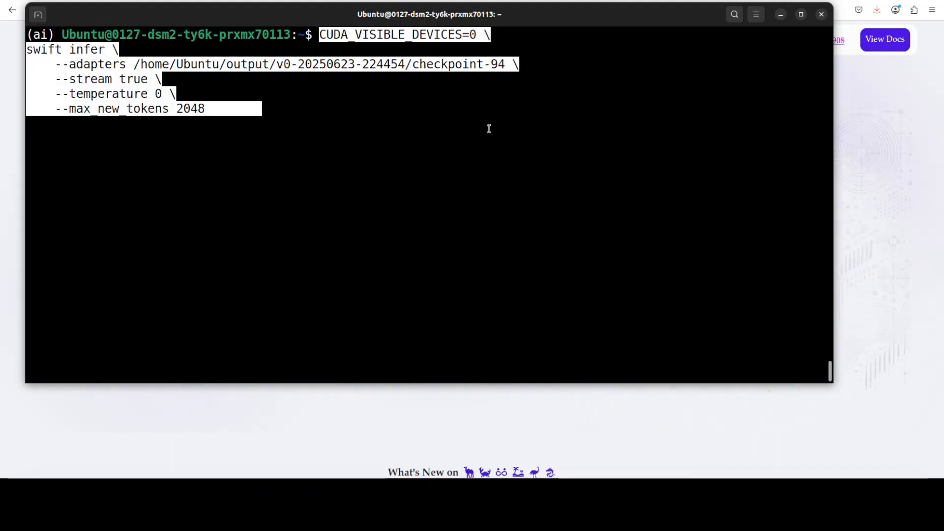
mouse_move(395, 86)
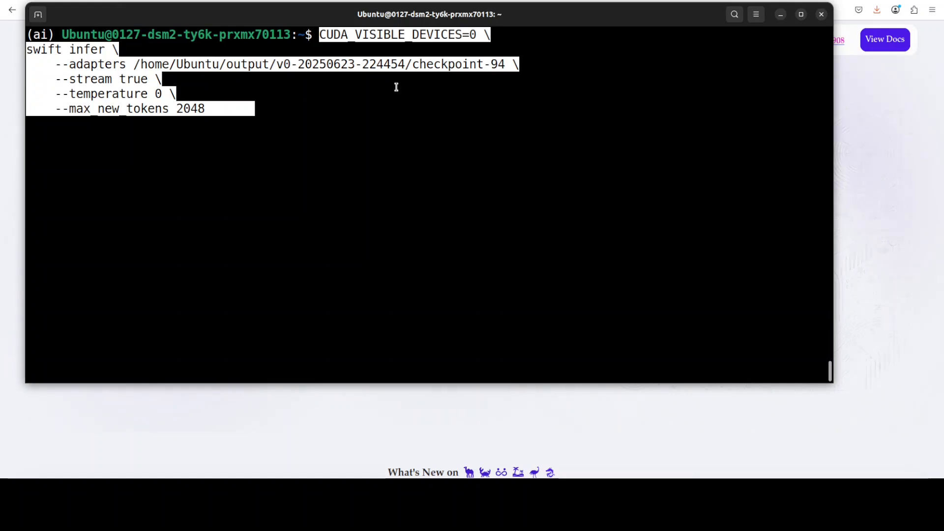
mouse_move(218, 94)
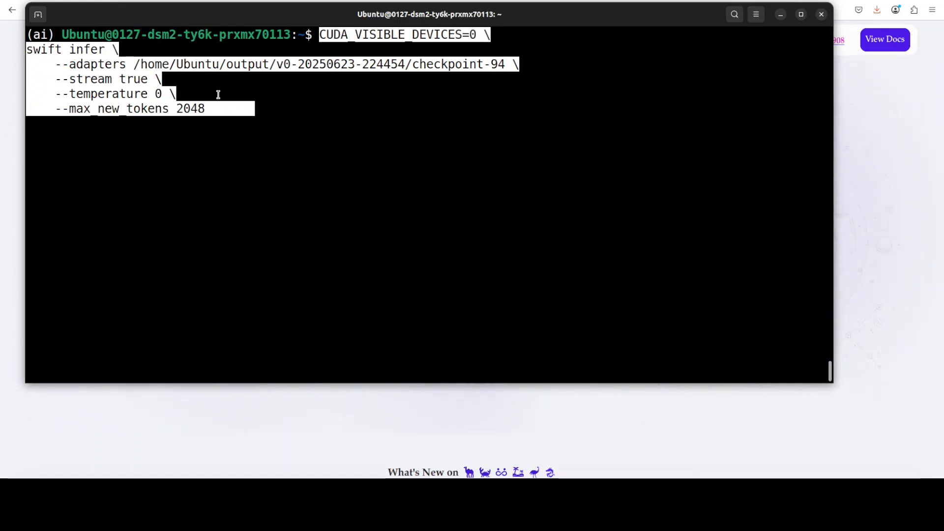
mouse_move(143, 124)
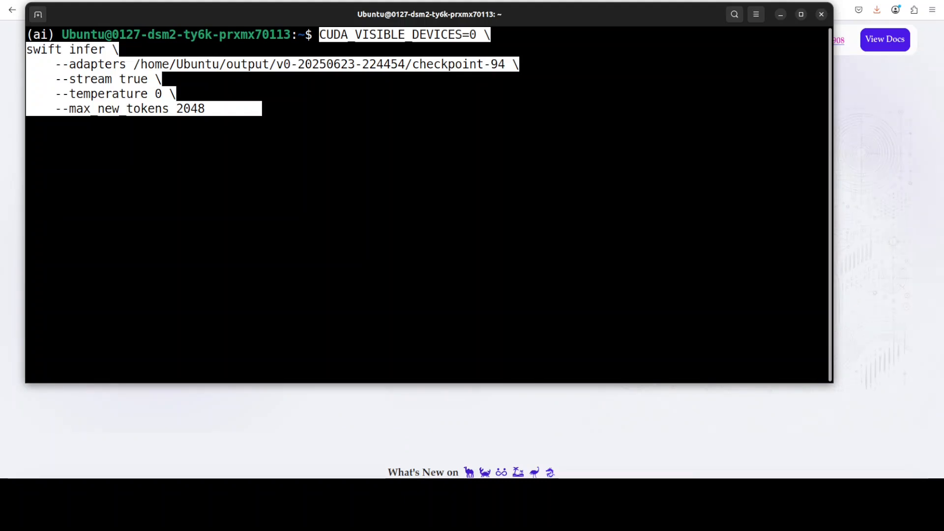
mouse_move(435, 167)
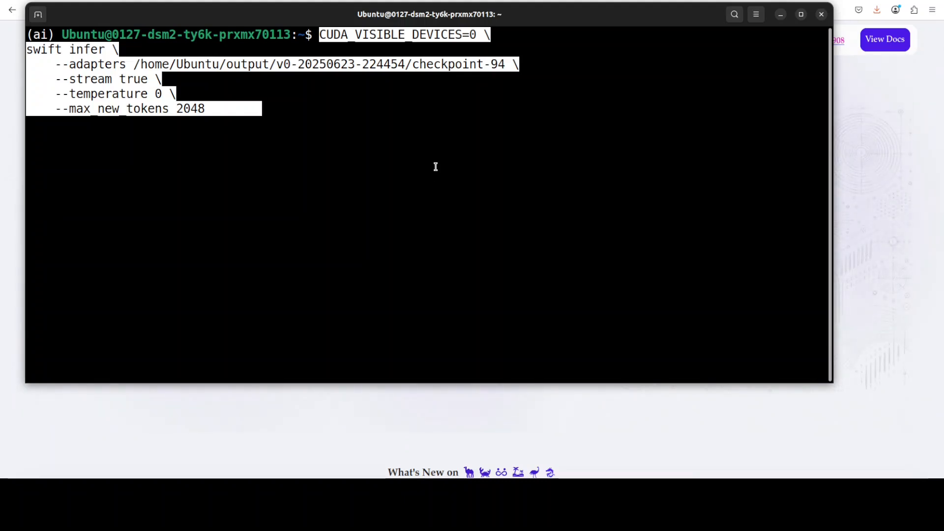
key(Return)
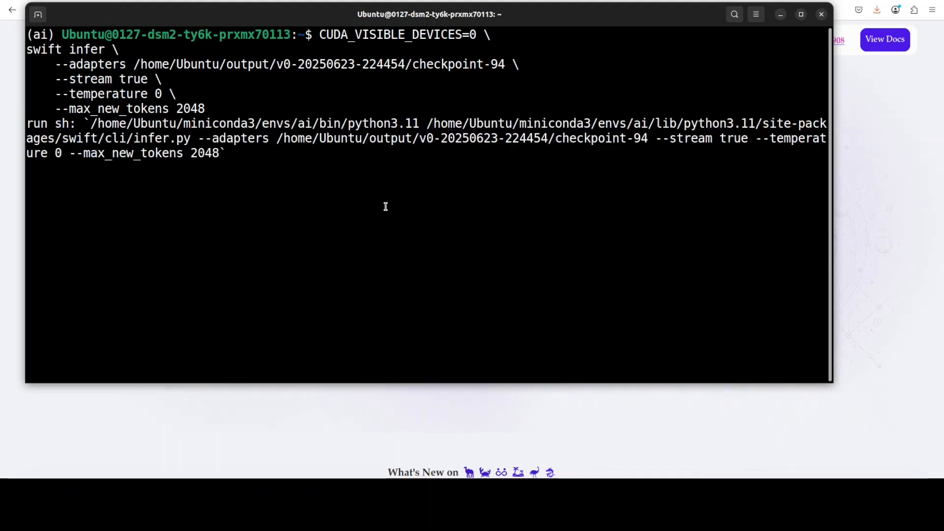
mouse_move(591, 242)
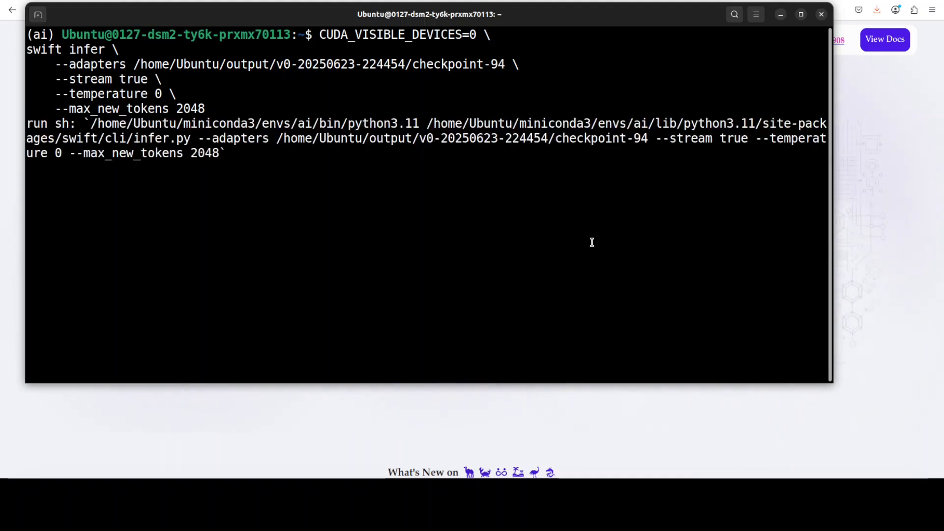
key(Return)
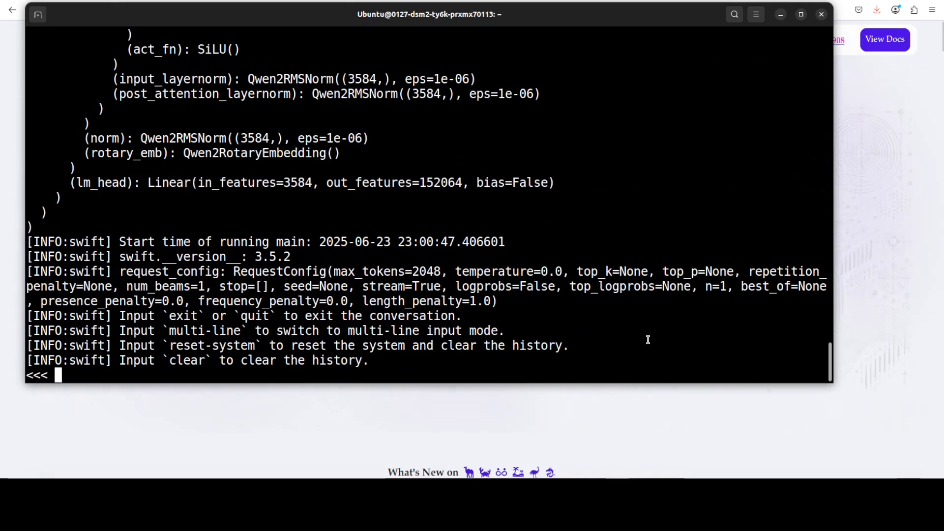
Ask the model 'hello' and 'who are you', then type exit.
text(hello)
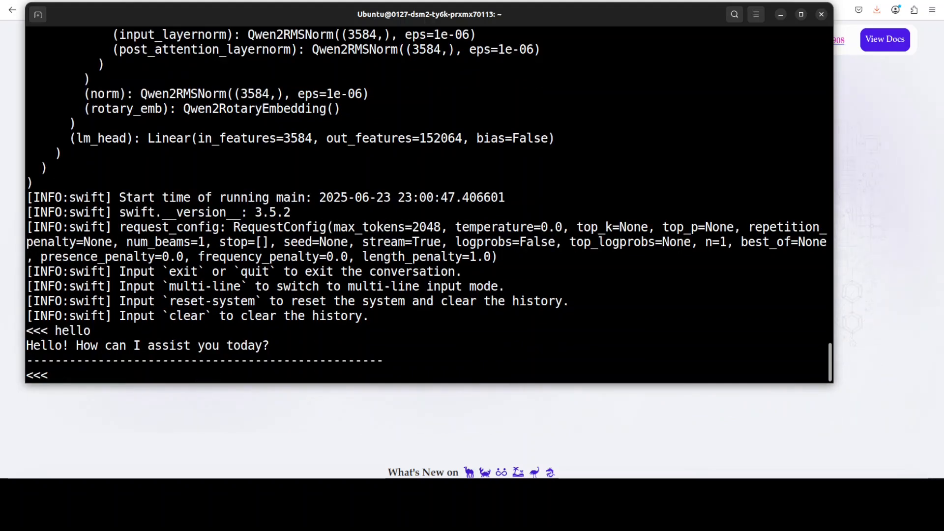
text(who are you)
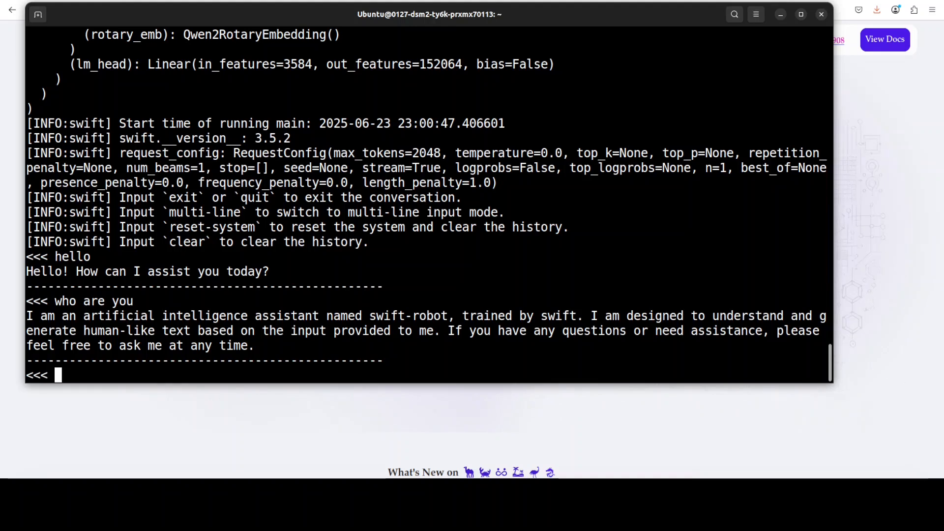
mouse_move(562, 352)
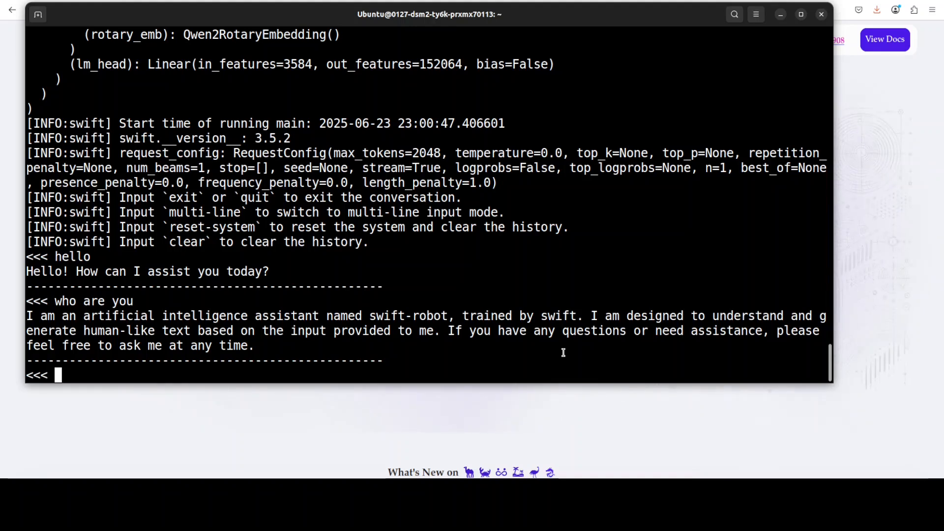
text(exit)
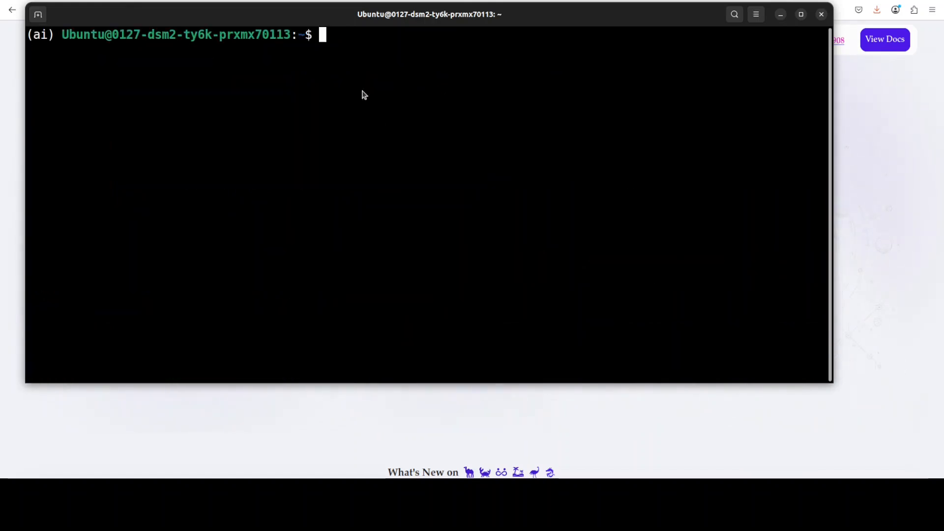
text(CUDA_VISIBLE_DEVICES=0 \)
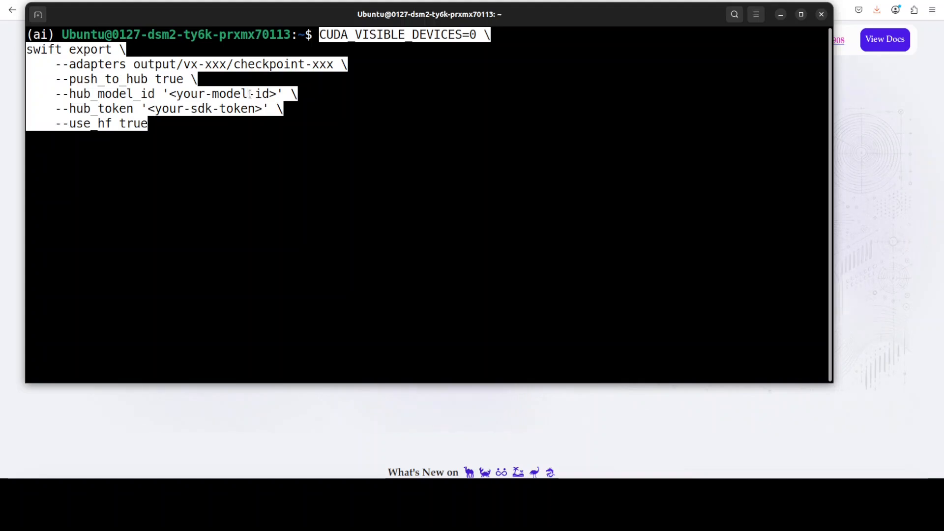
mouse_move(382, 128)
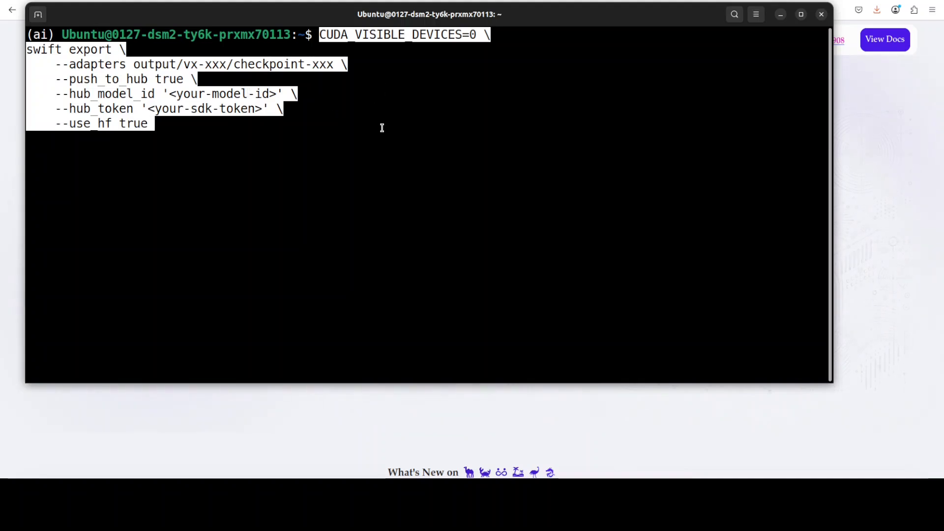
mouse_move(118, 123)
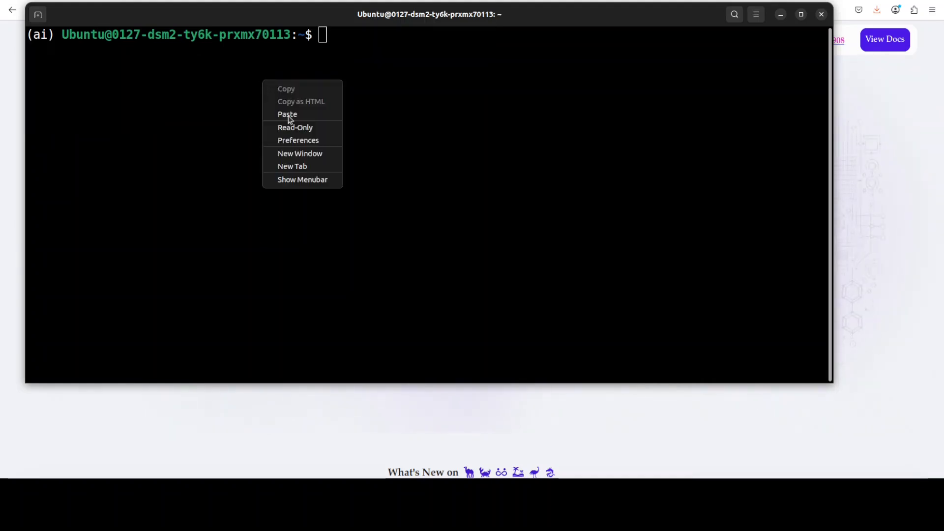
Paste and run 'SWIFT_UI_LANG=en swift web-ui' to launch the English web UI.
click(287, 114)
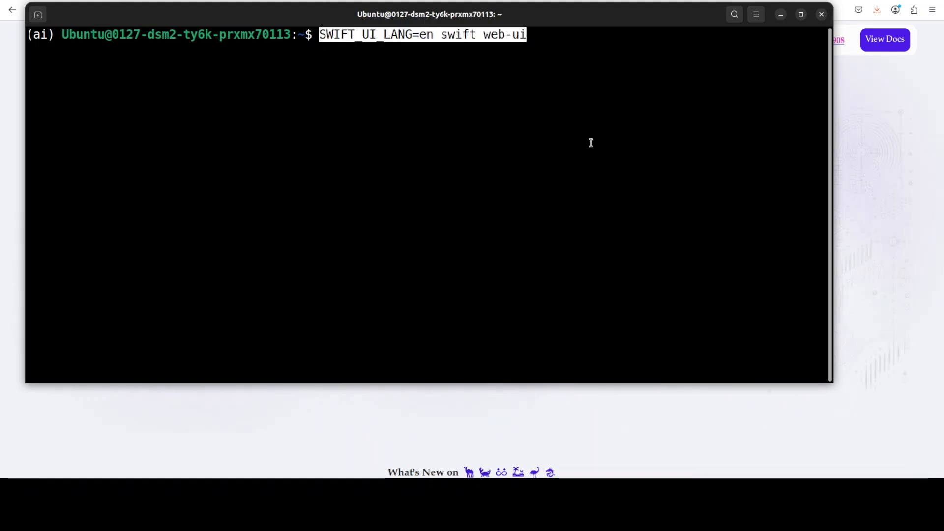
mouse_move(123, 284)
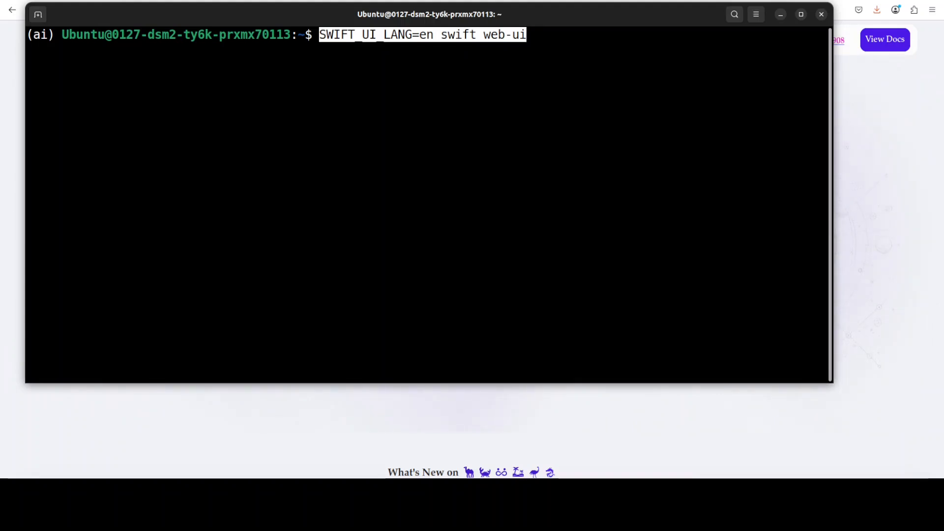
key(Return)
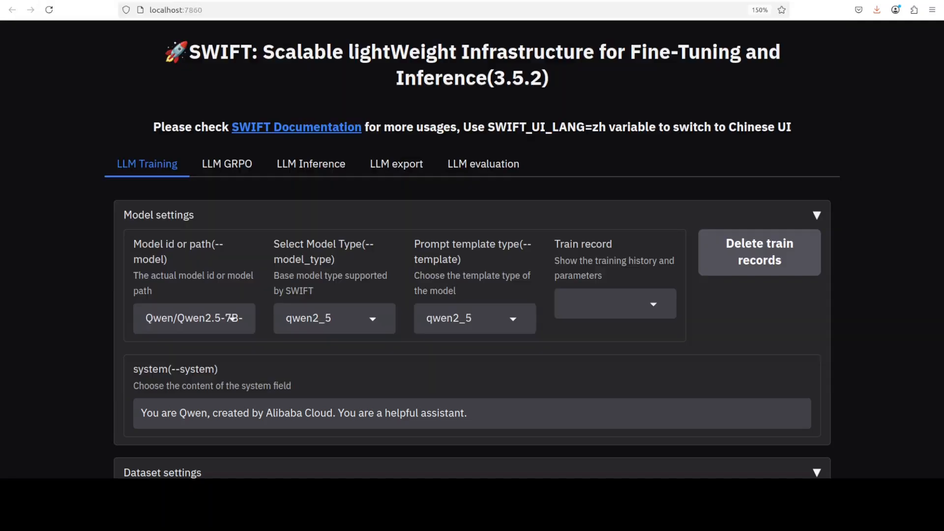
mouse_move(652, 196)
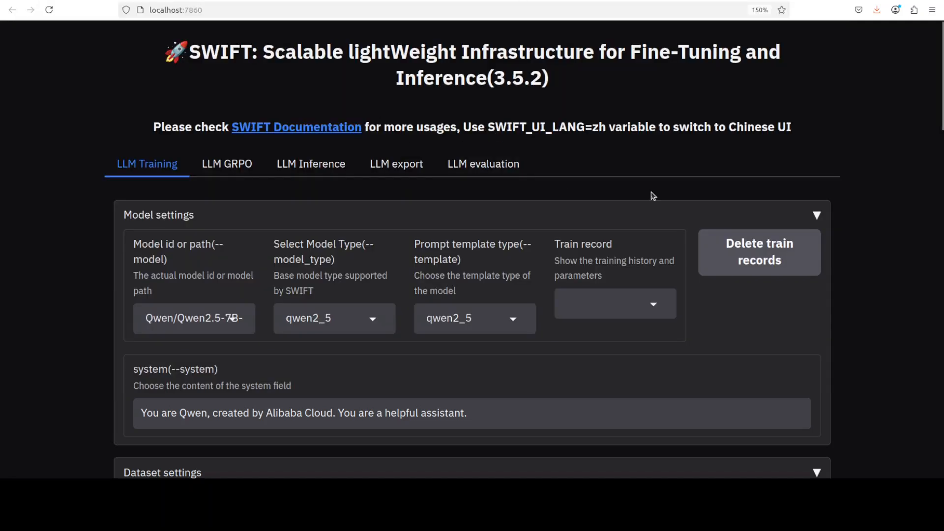
mouse_move(879, 251)
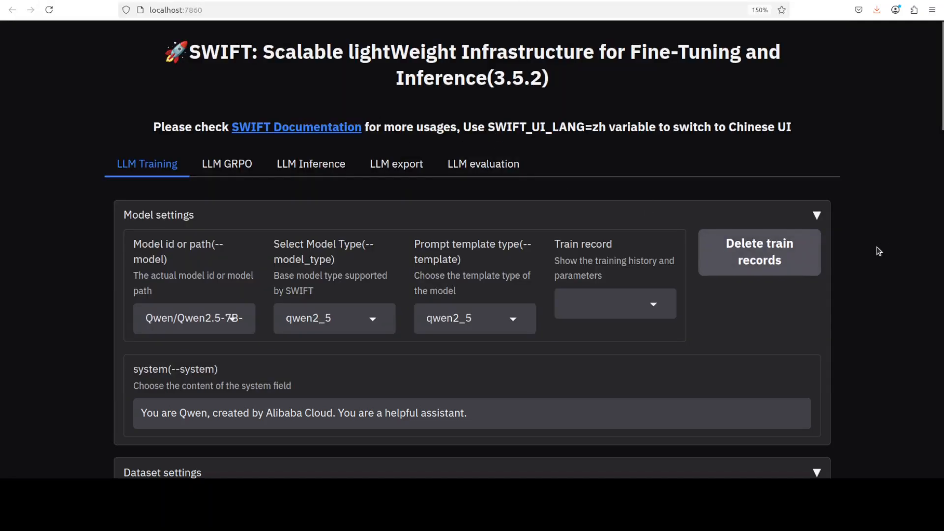
scroll(down, 3)
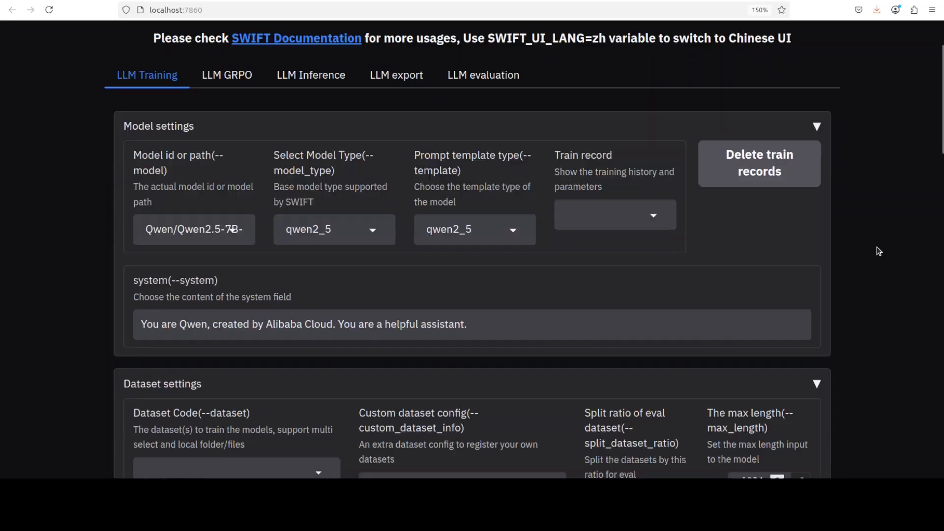
mouse_move(644, 273)
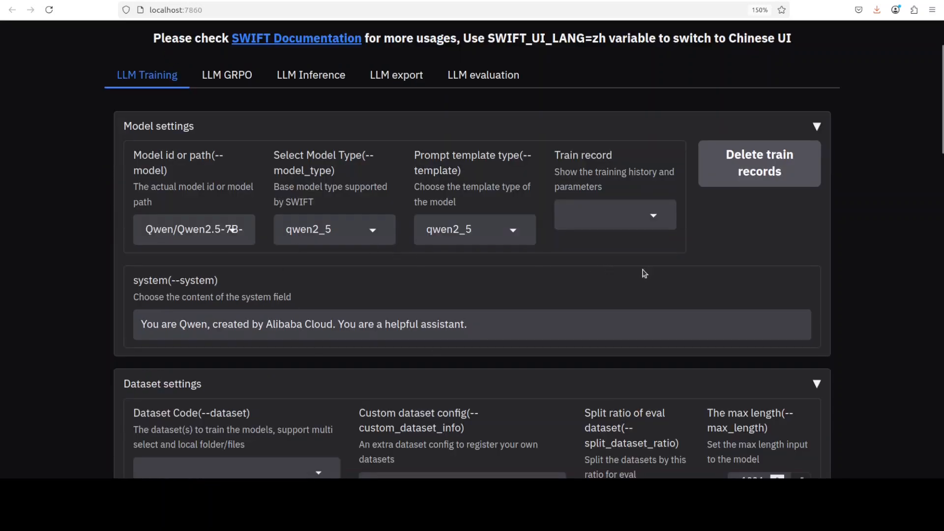
scroll(down, 3)
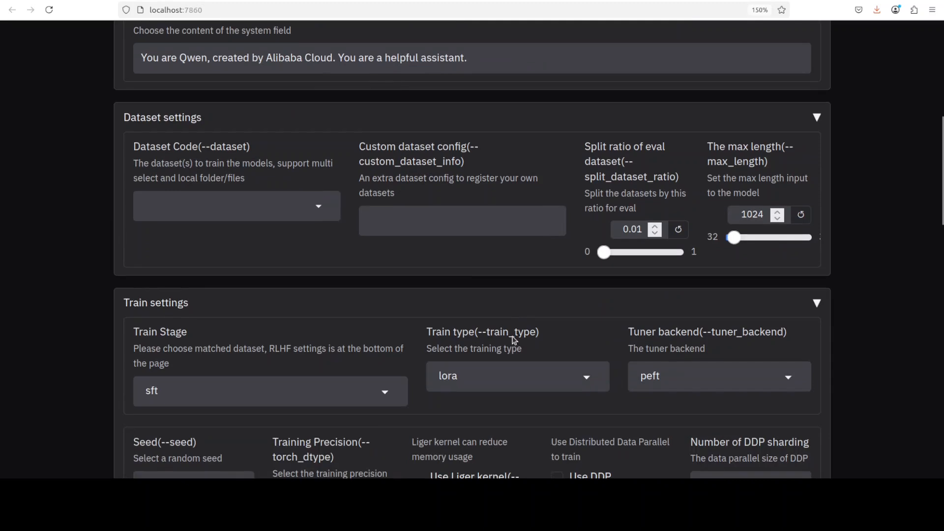
scroll(down, 3)
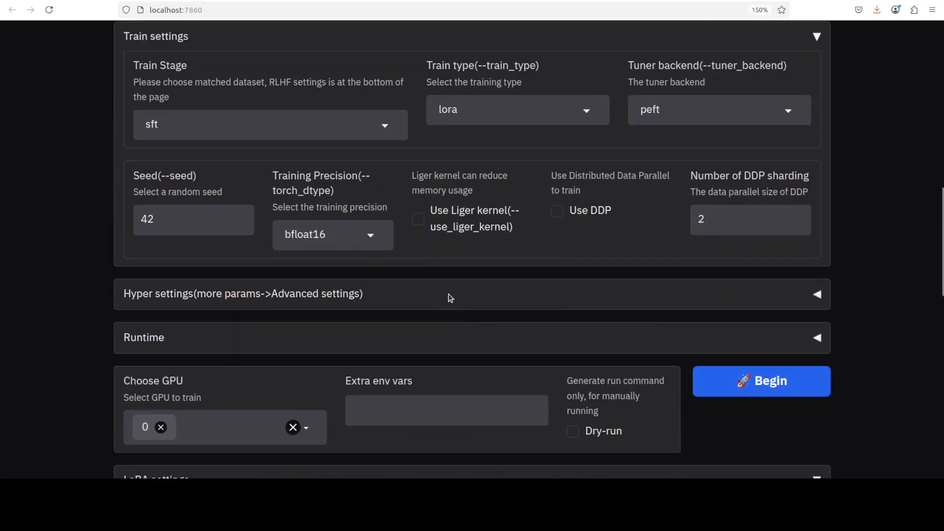
mouse_move(432, 268)
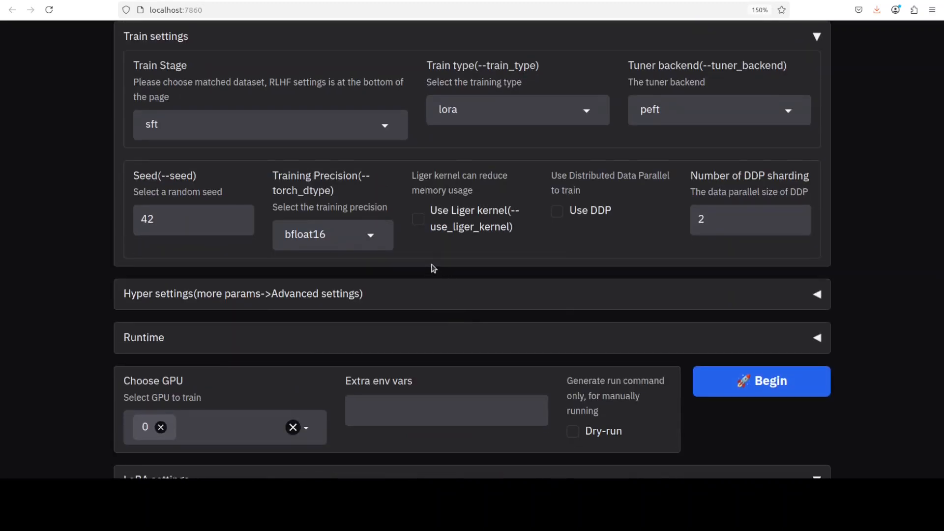
scroll(down, 3)
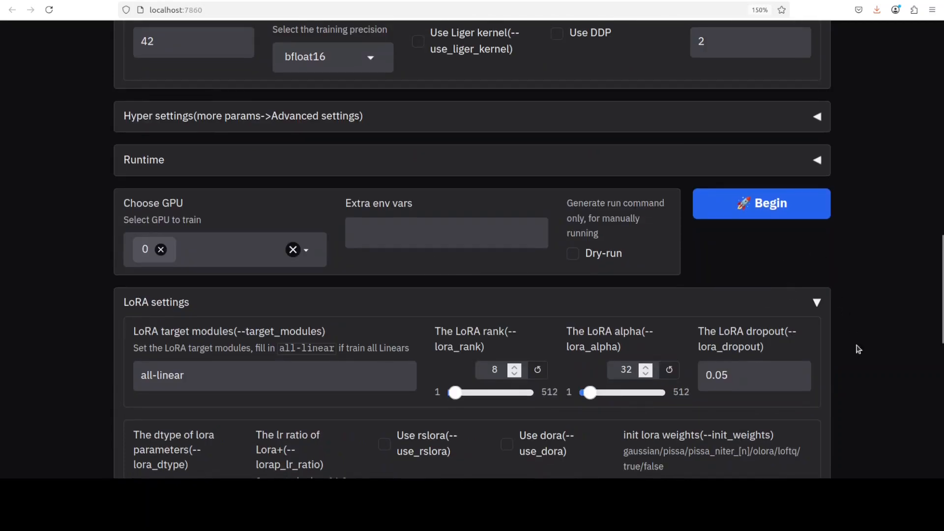
scroll(down, 3)
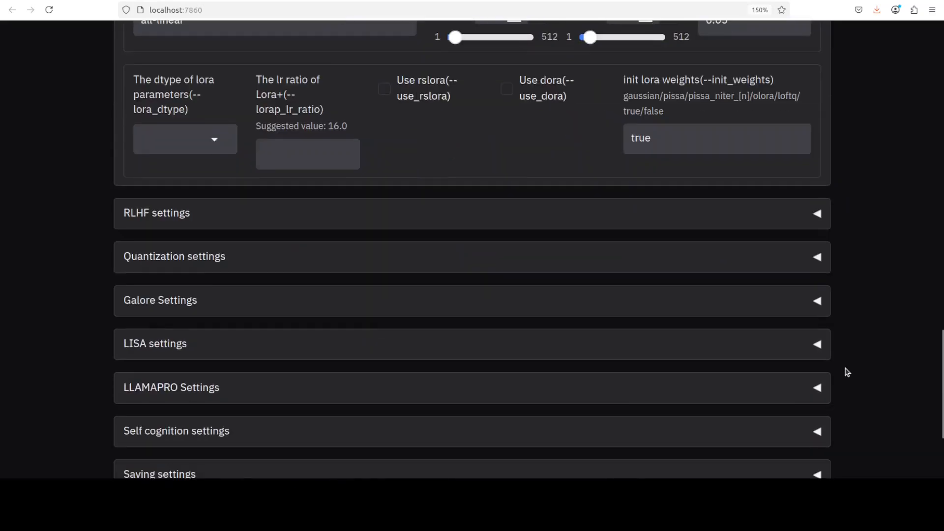
scroll(down, 3)
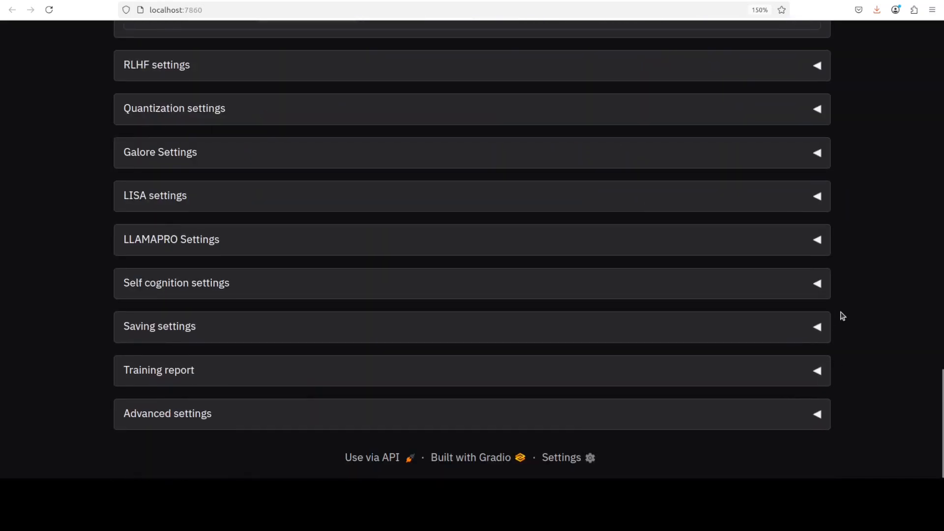
mouse_move(839, 310)
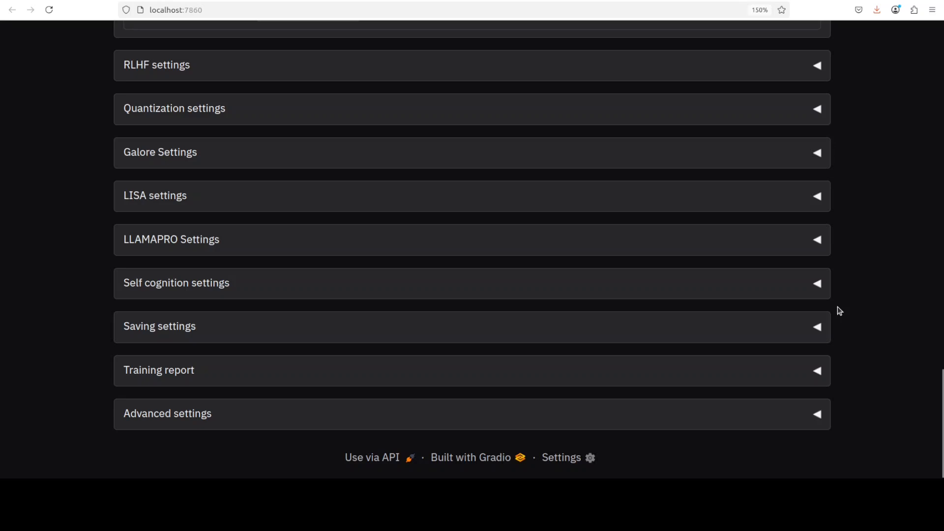
mouse_move(834, 308)
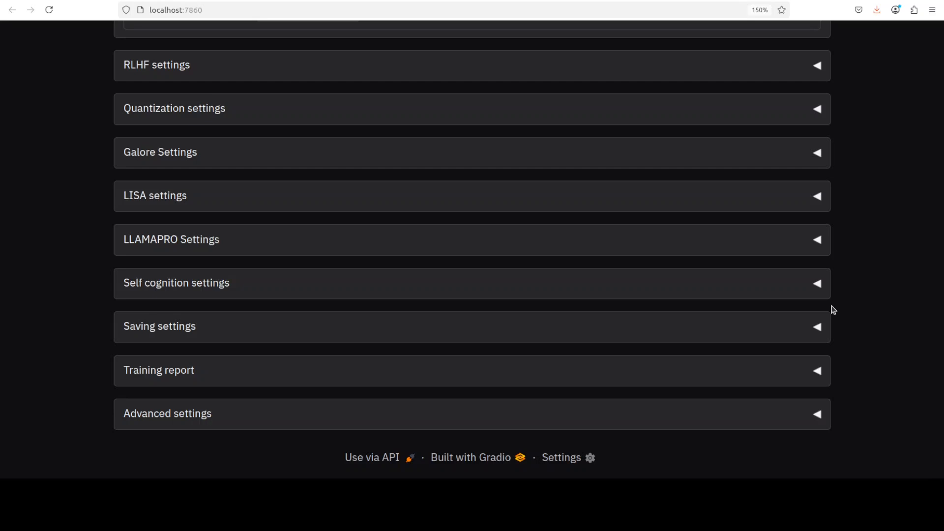
scroll(up, 3)
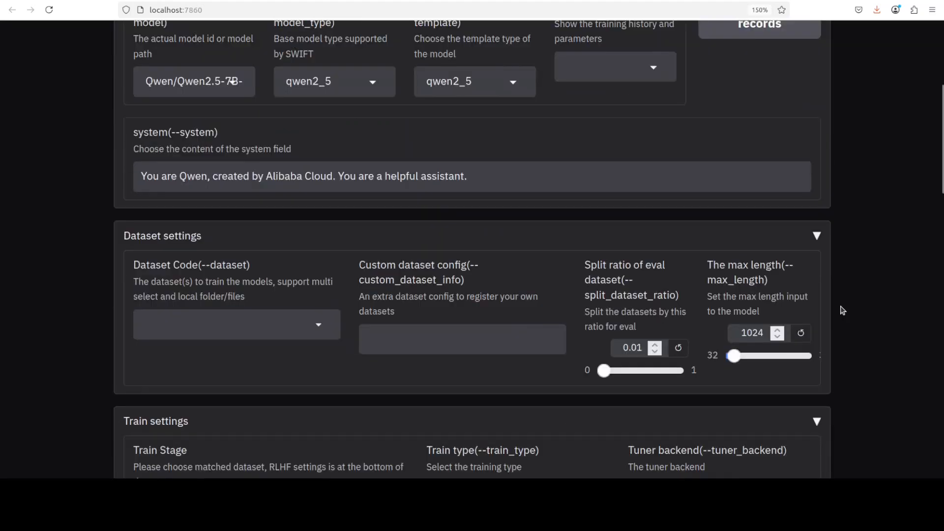
View the LLM GRPO, Inference, export and evaluation tabs, then open the channel's fine-tuning videos.
scroll(up, 3)
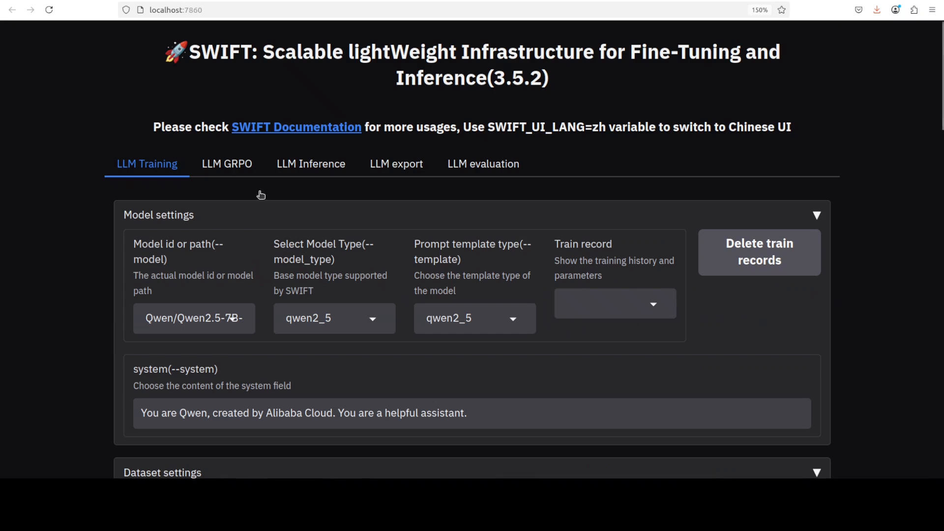
click(227, 163)
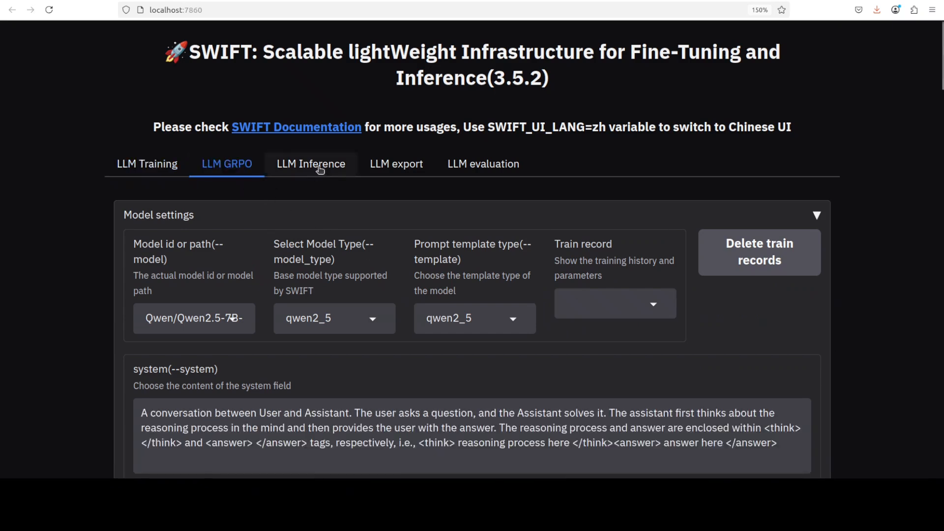
click(310, 164)
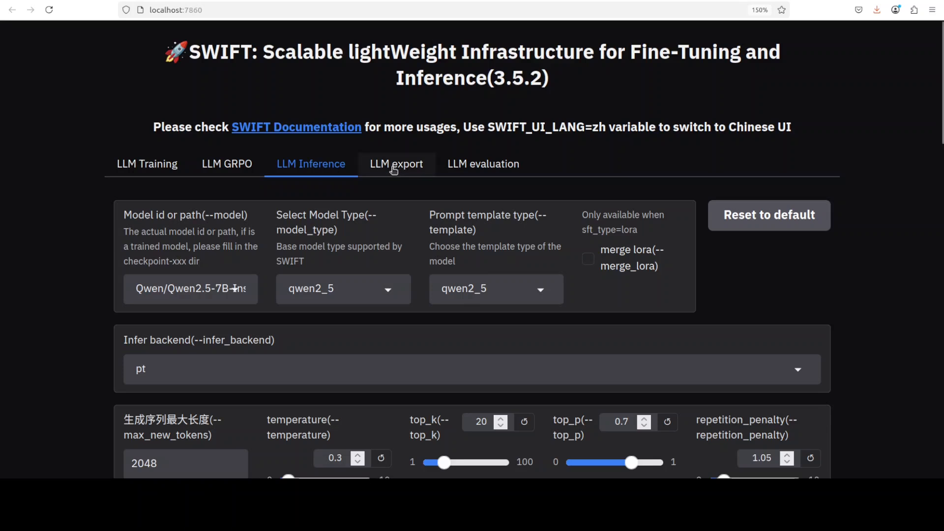
click(397, 163)
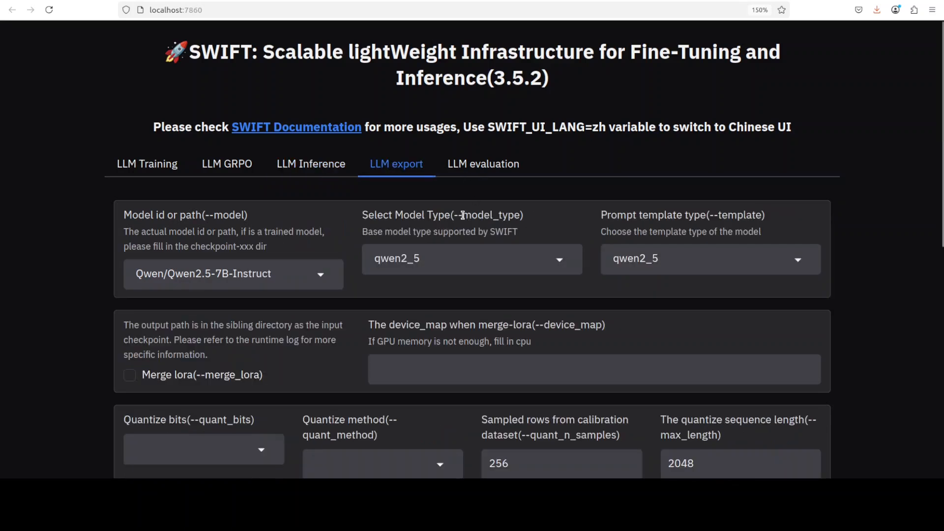
click(483, 164)
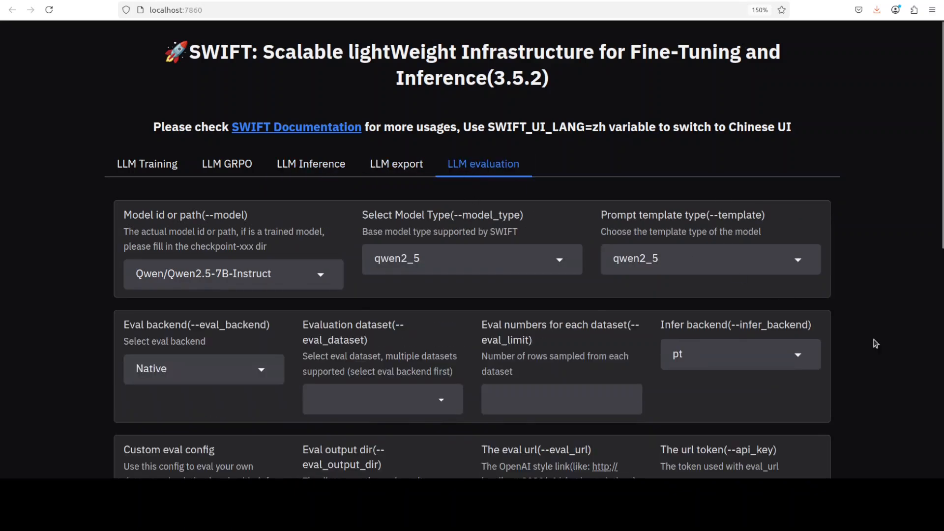
scroll(down, 3)
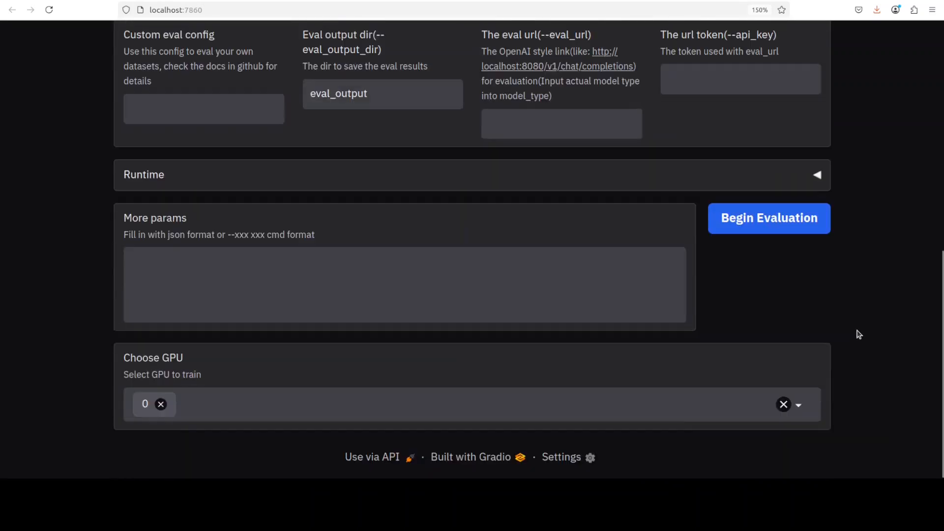
scroll(up, 3)
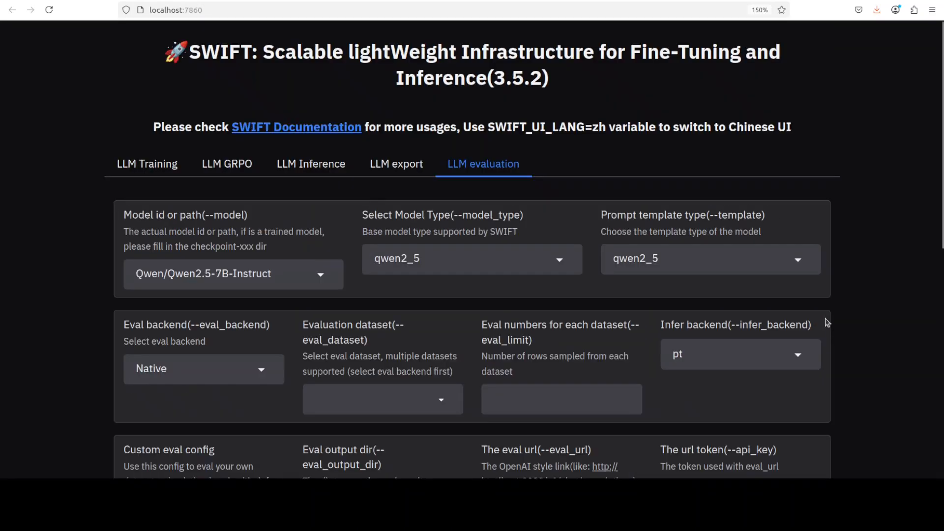
click(295, 126)
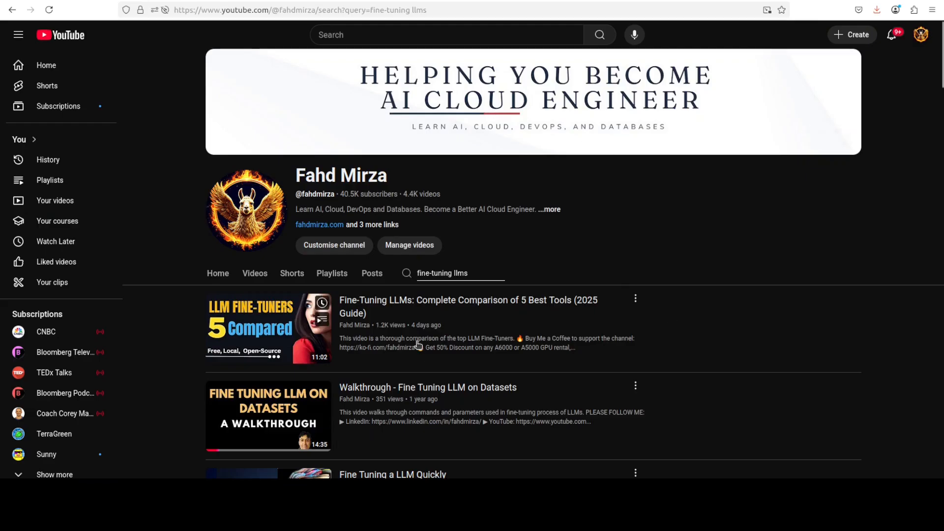
mouse_move(384, 318)
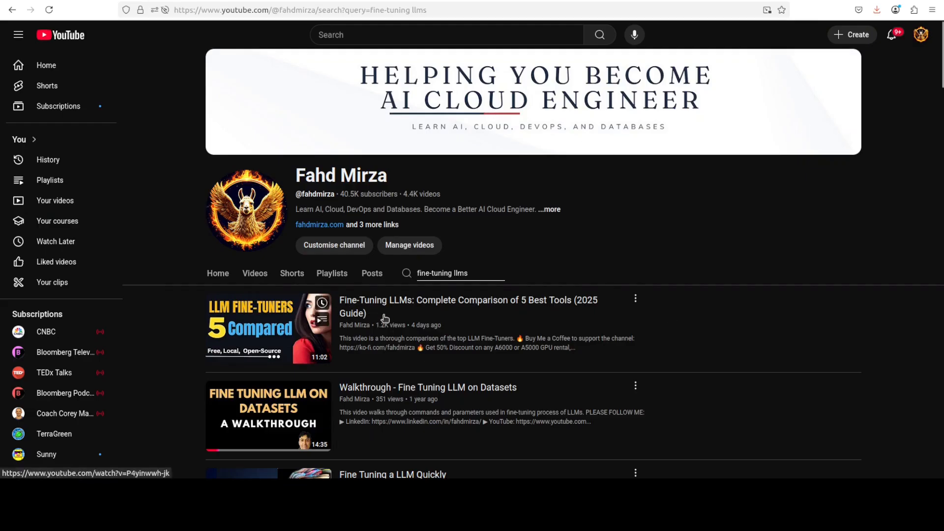
mouse_move(745, 242)
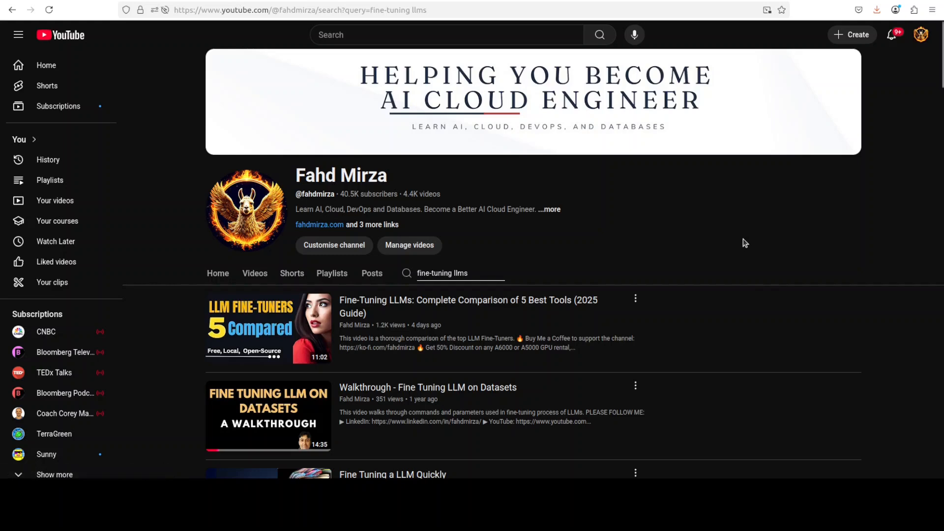
mouse_move(739, 244)
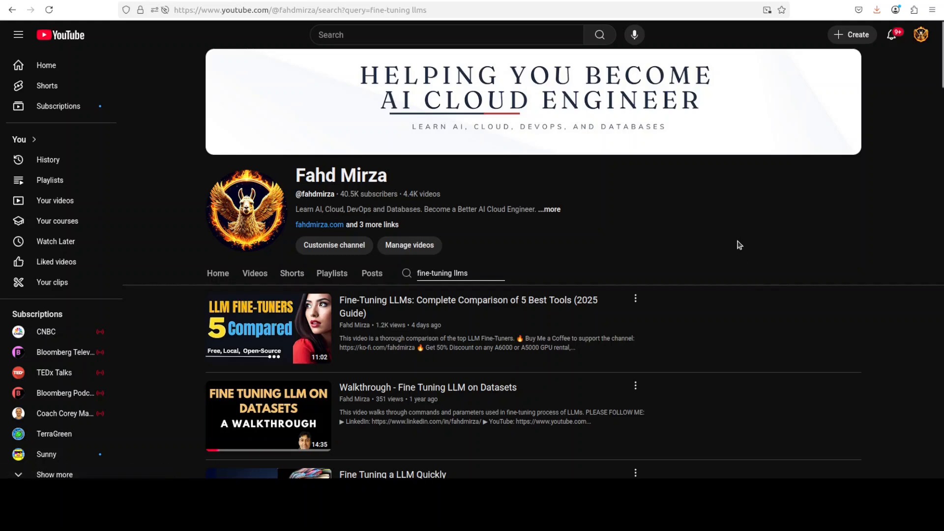
mouse_move(652, 270)
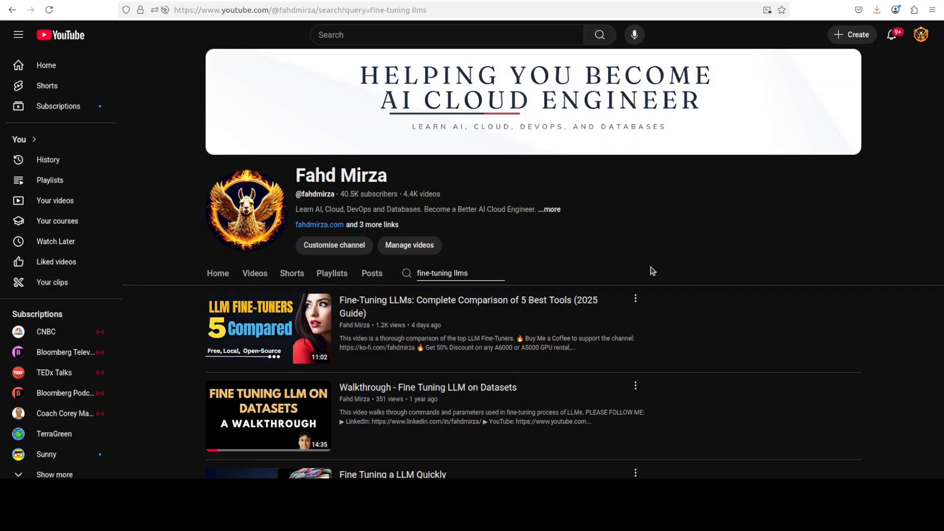
mouse_move(199, 295)
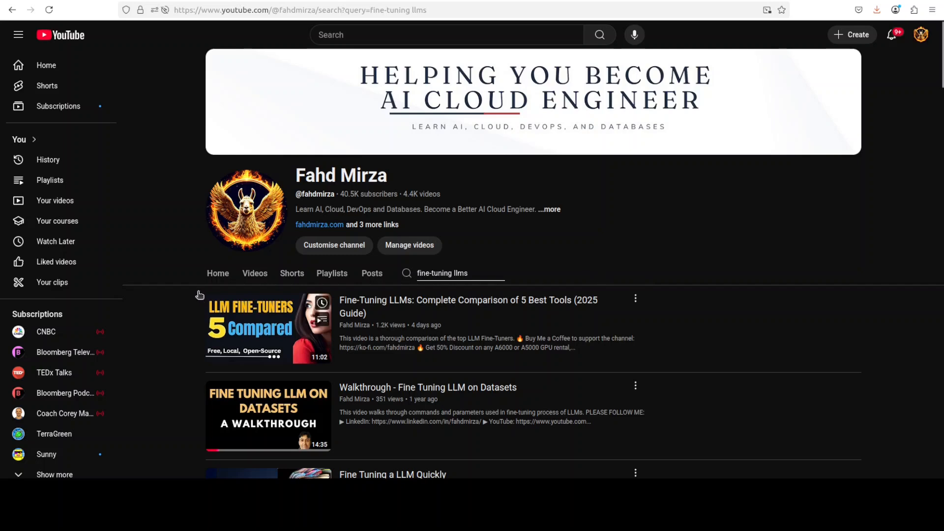
mouse_move(268, 328)
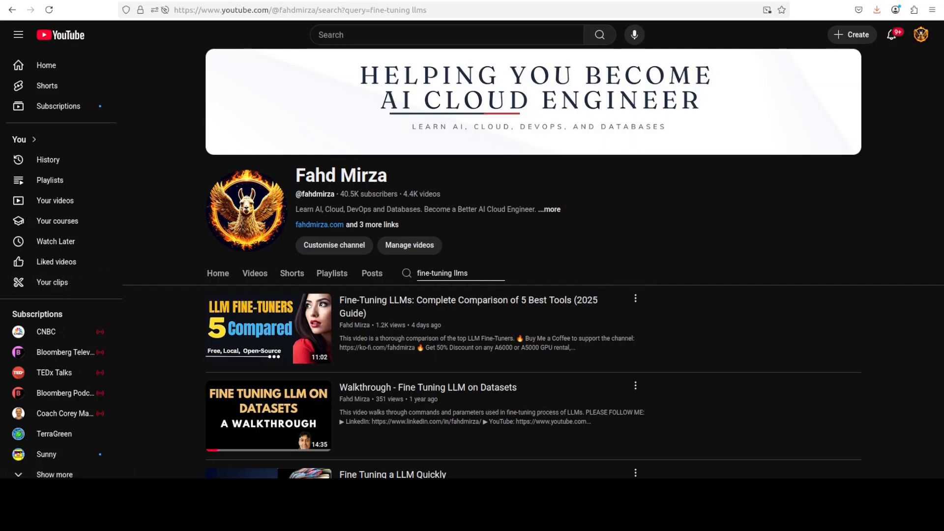